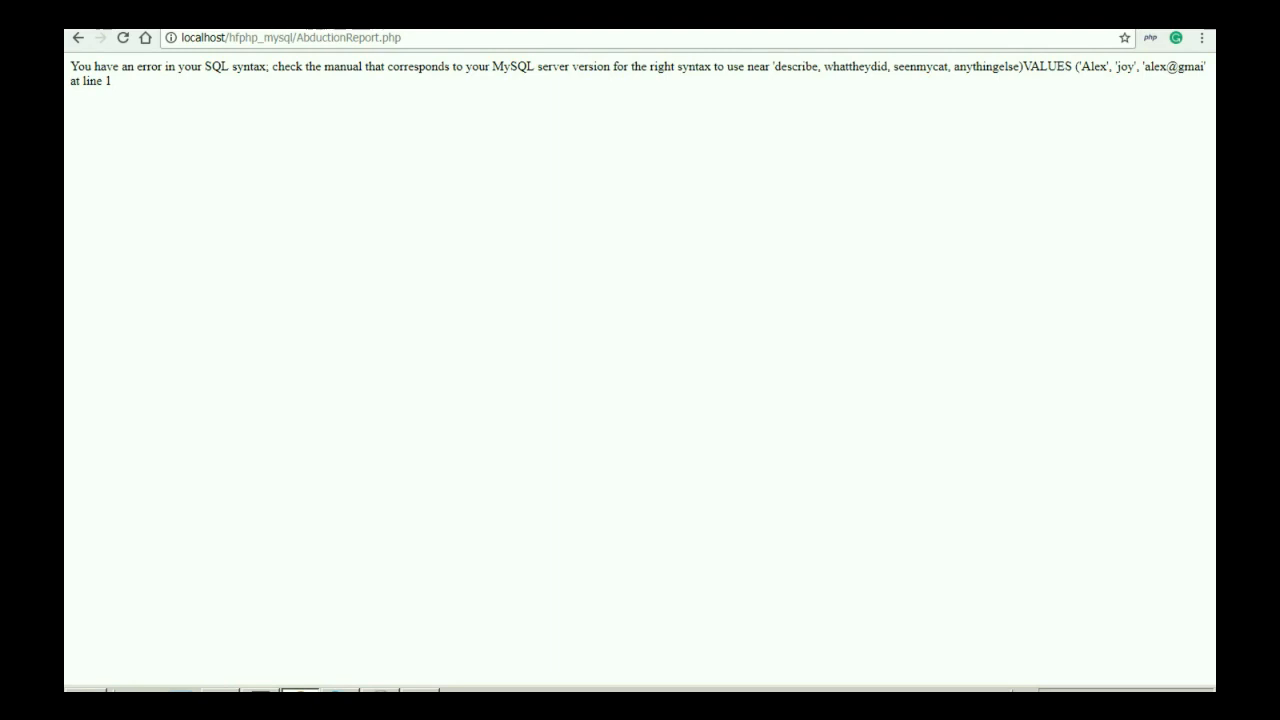
- Review Chrome's MySQL syntax error near 'describe', then bring up AbductionReport.php's INSERT query
left_click_drag(538, 66, 630, 66)
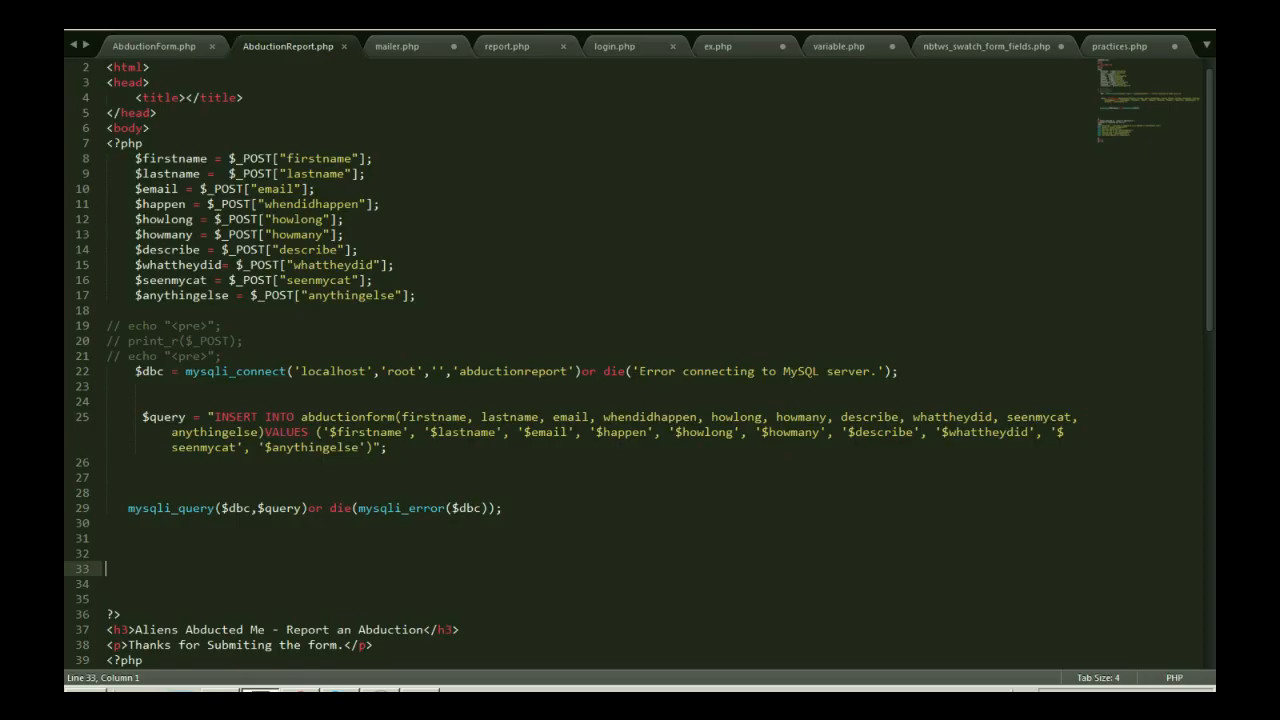
left_click(153, 46)
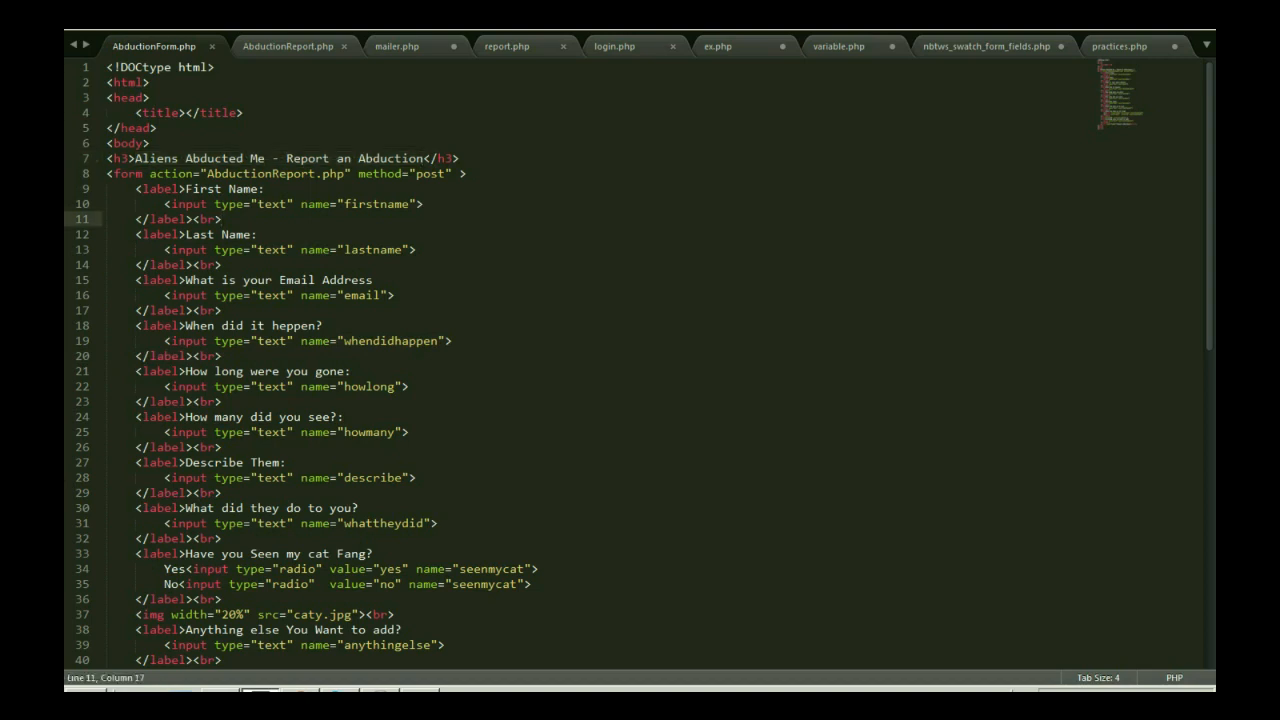
left_click_drag(115, 158, 455, 158)
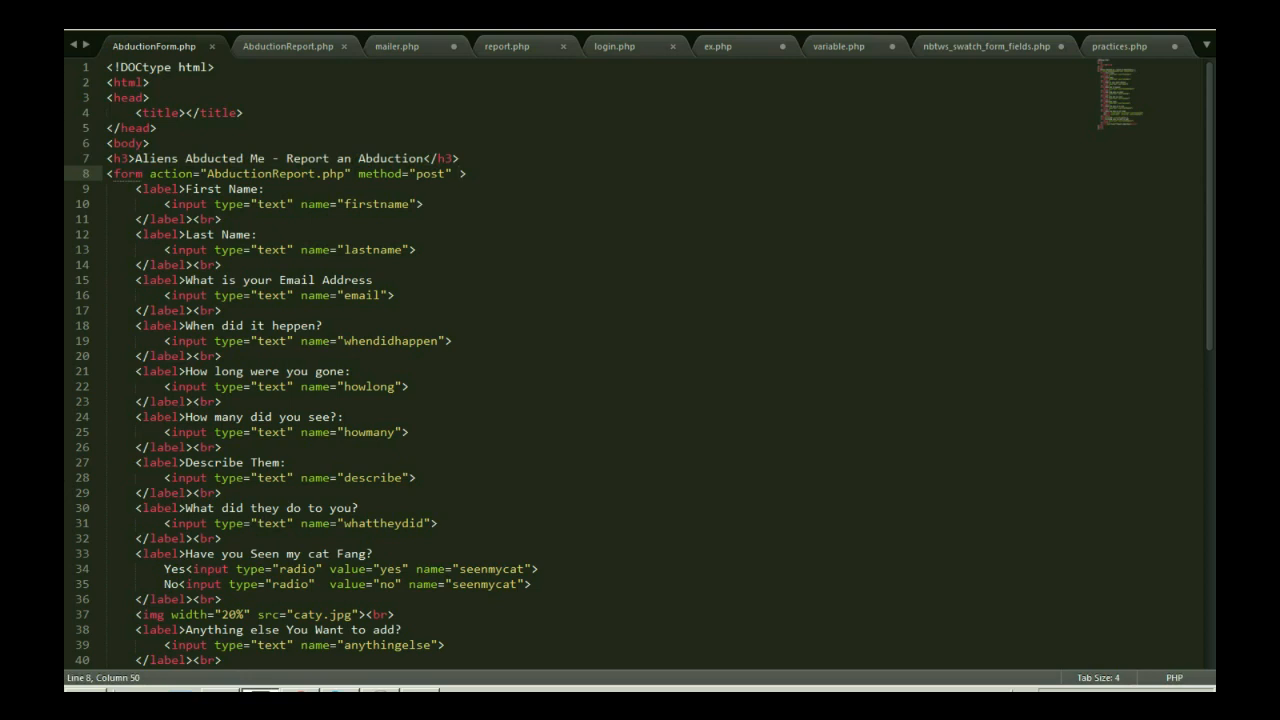
double_click(368, 386)
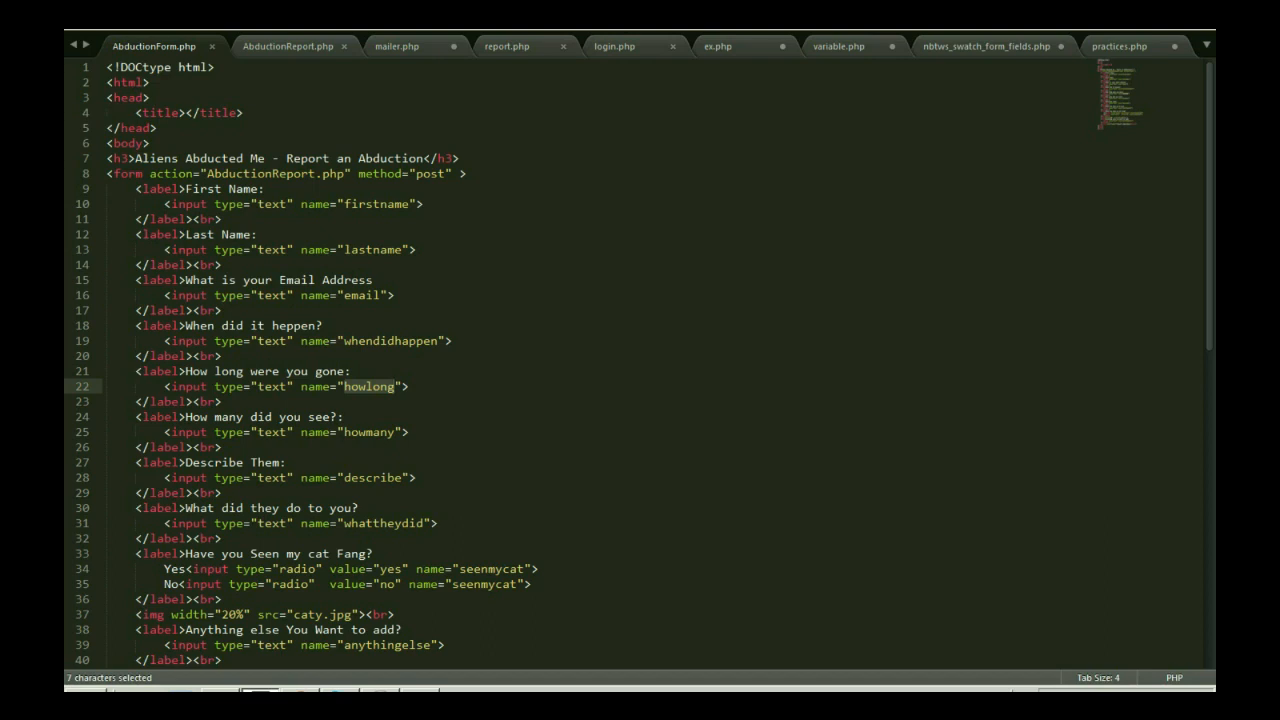
scroll("down", 3)
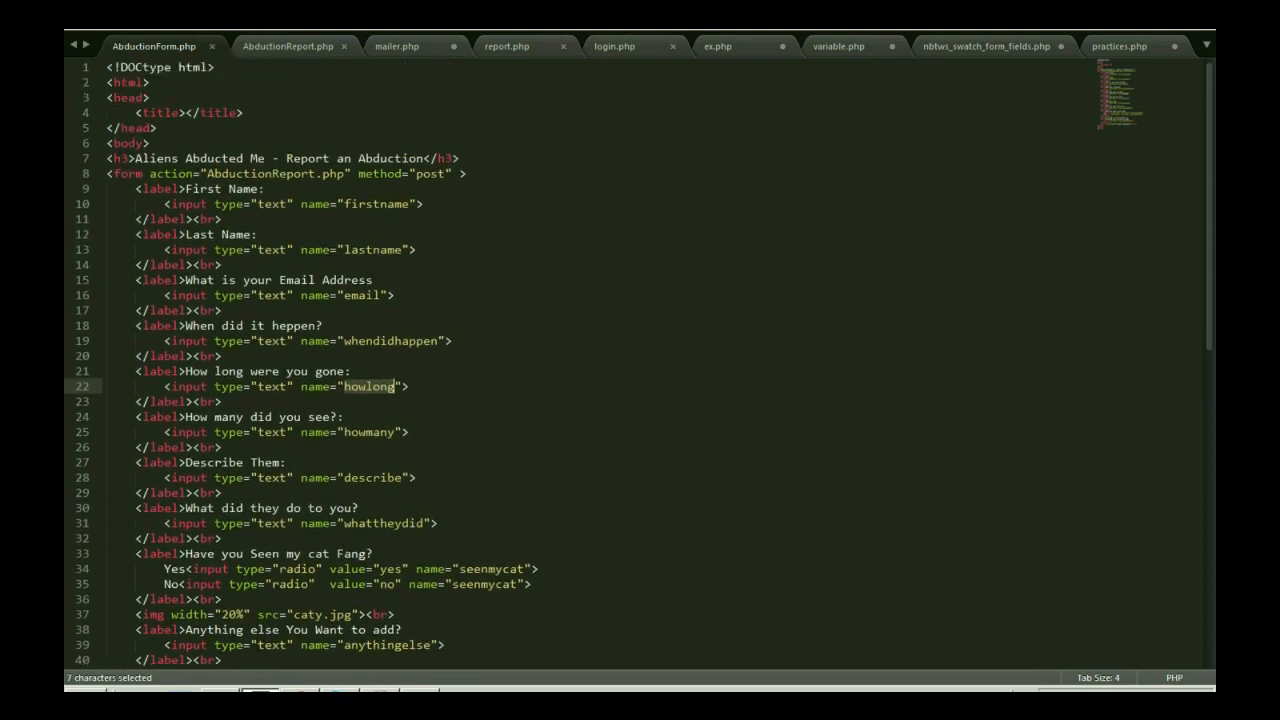
left_click(287, 46)
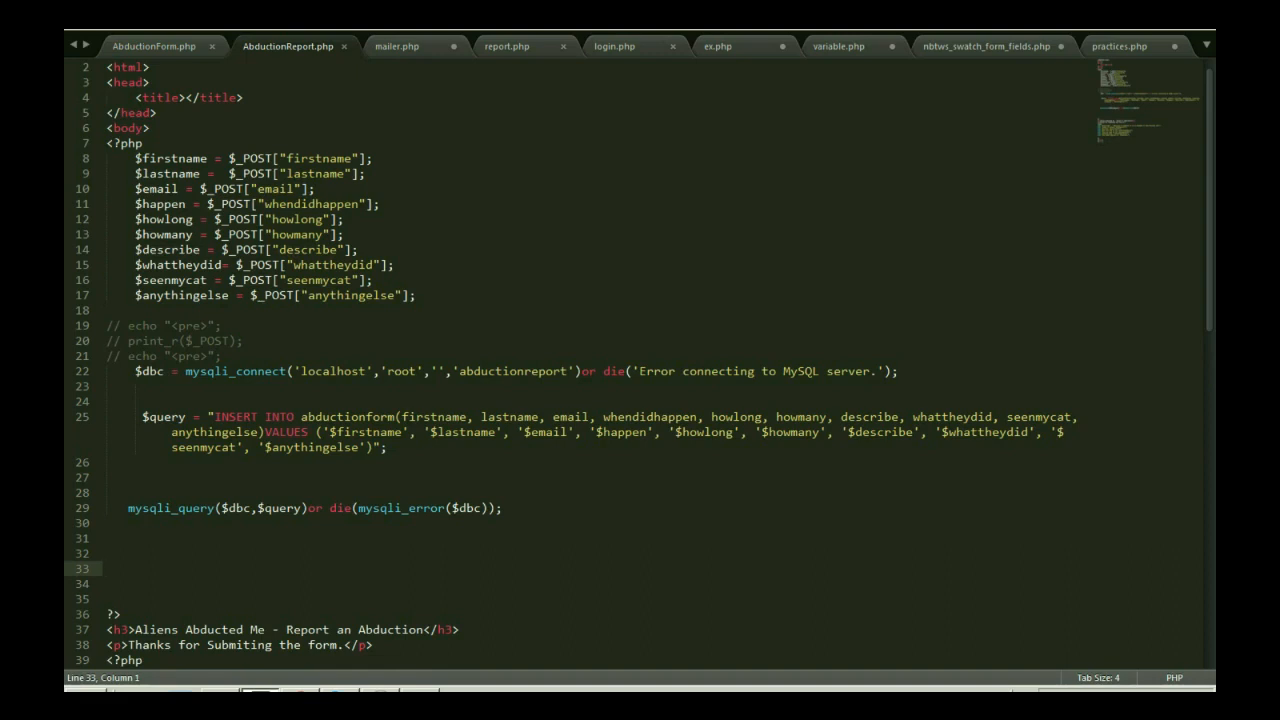
left_click(153, 46)
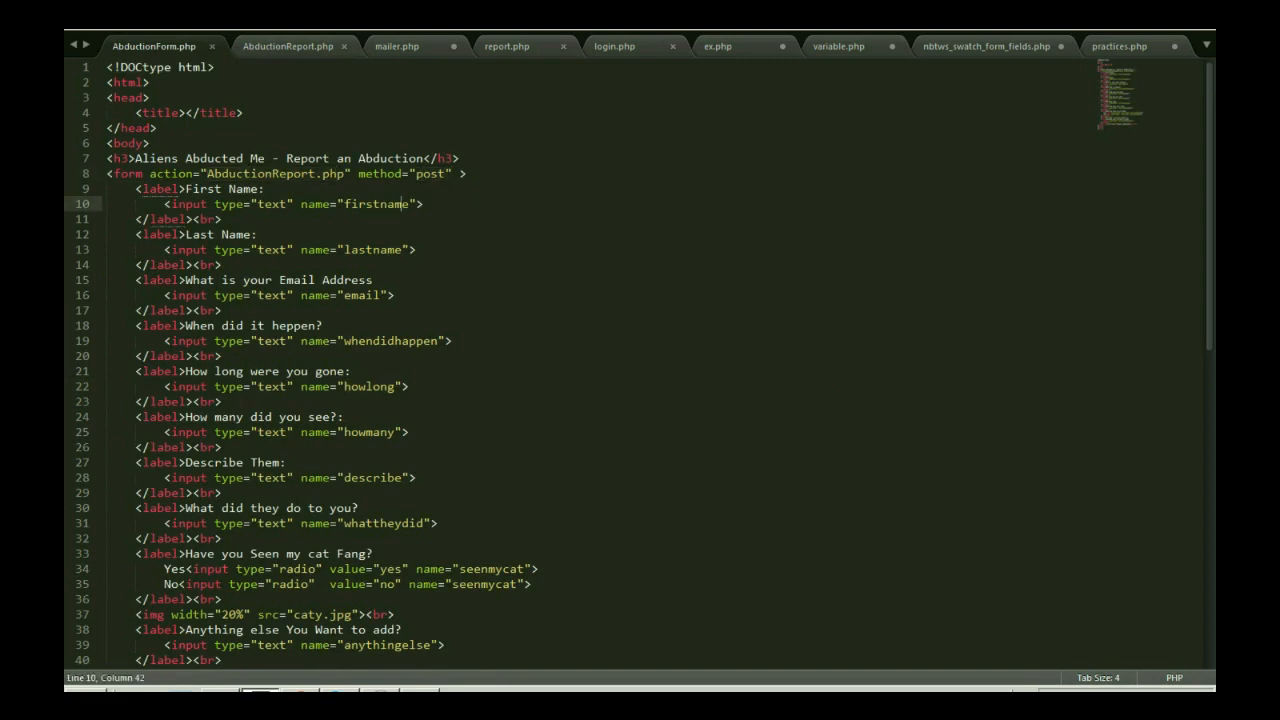
left_click(287, 46)
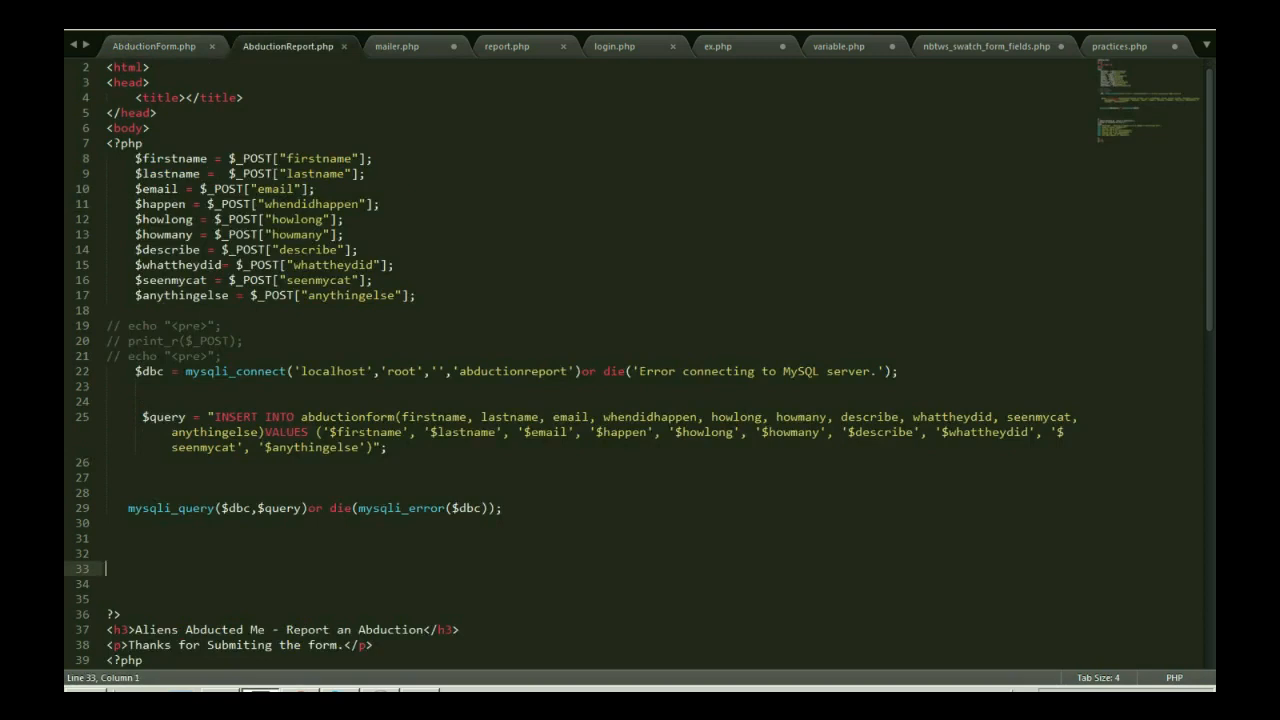
left_click(153, 46)
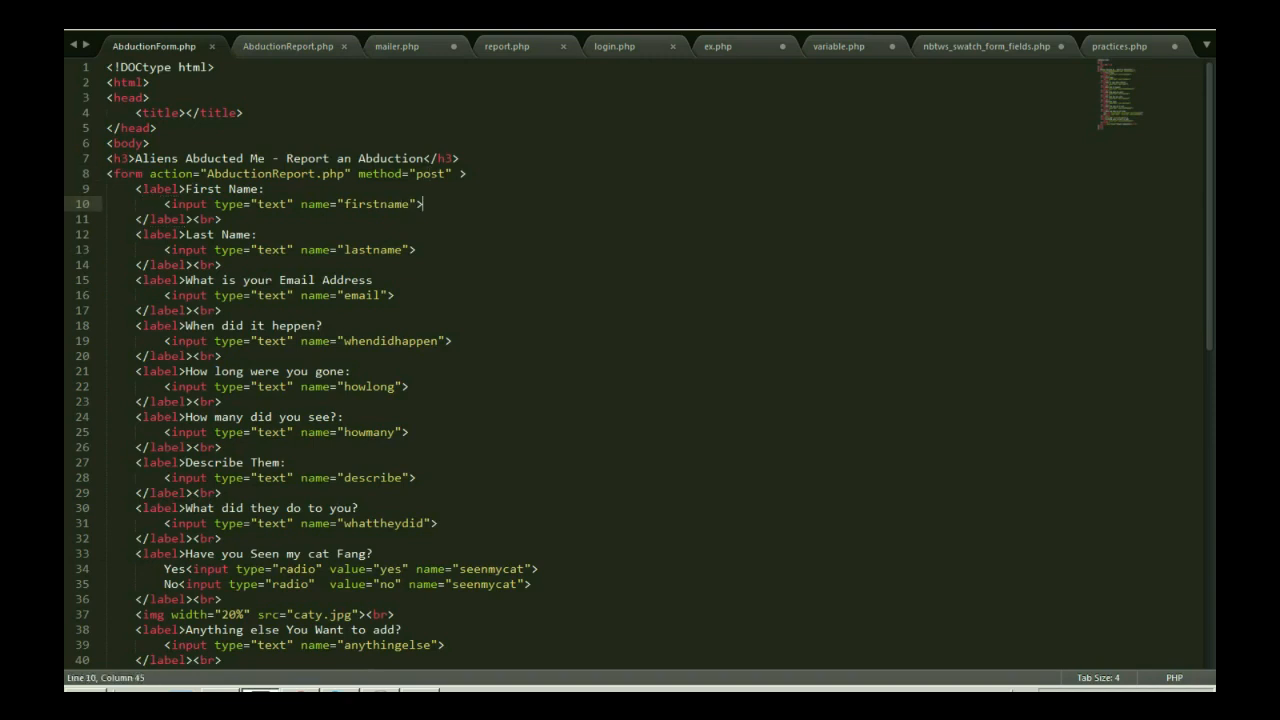
scroll("down", 3)
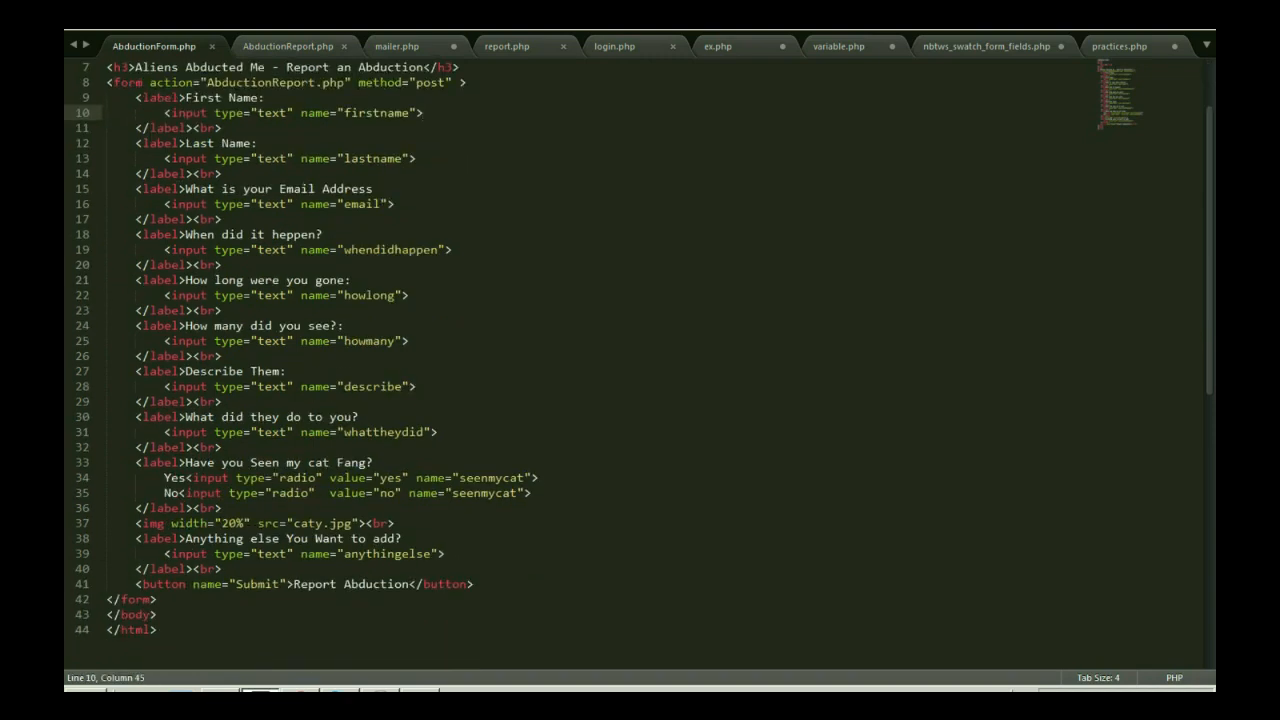
left_click(287, 46)
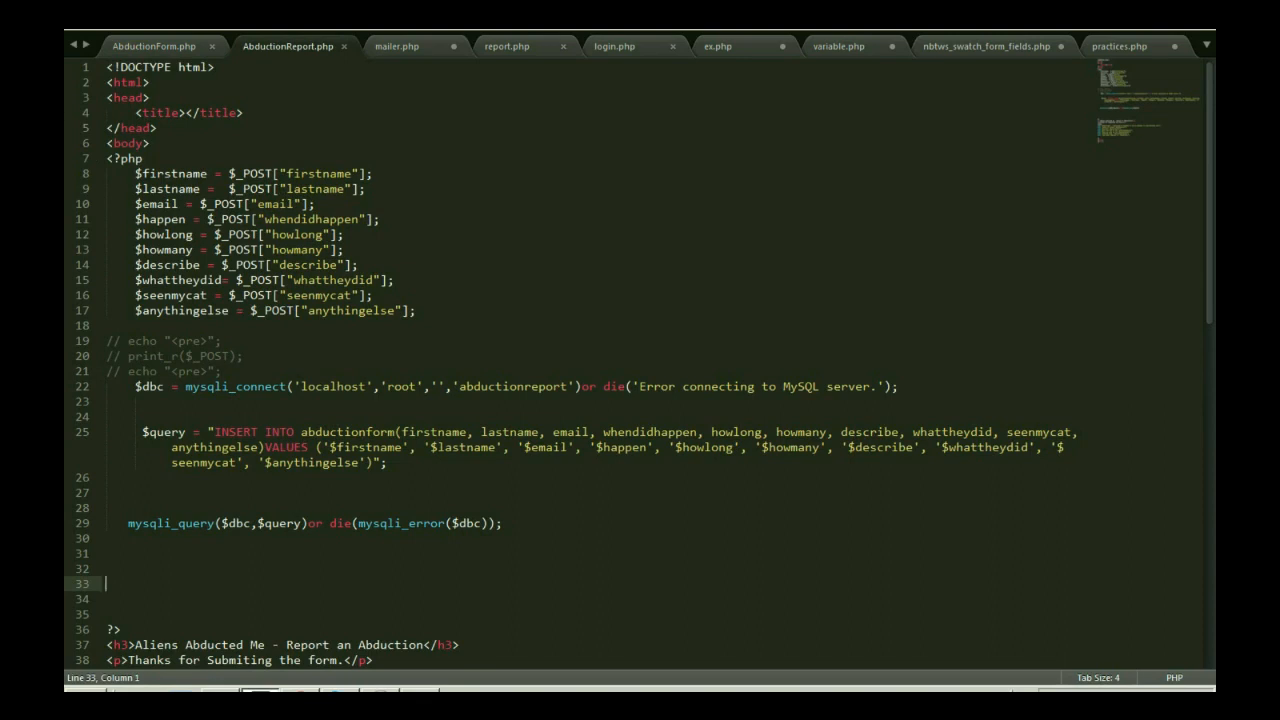
- Inspect the connection and INSERT query lines in AbductionReport.php without editing, then reload phpMyAdmin
left_click(366, 189)
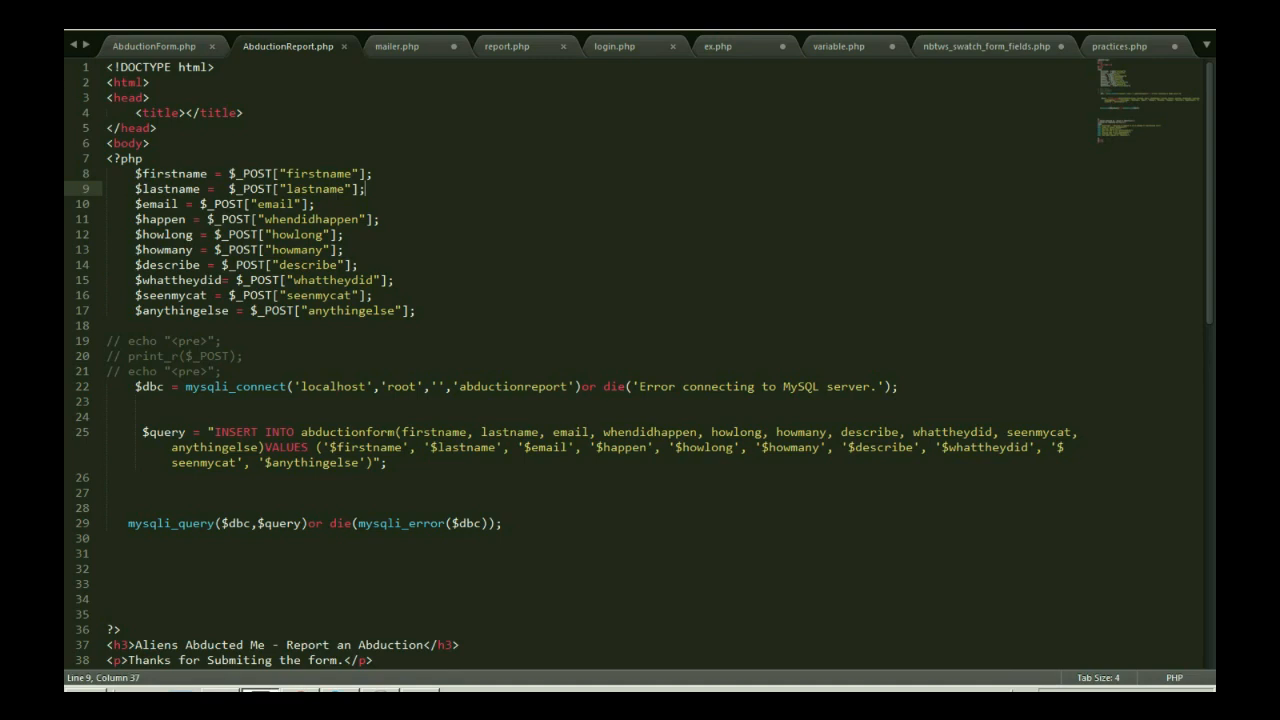
double_click(195, 386)
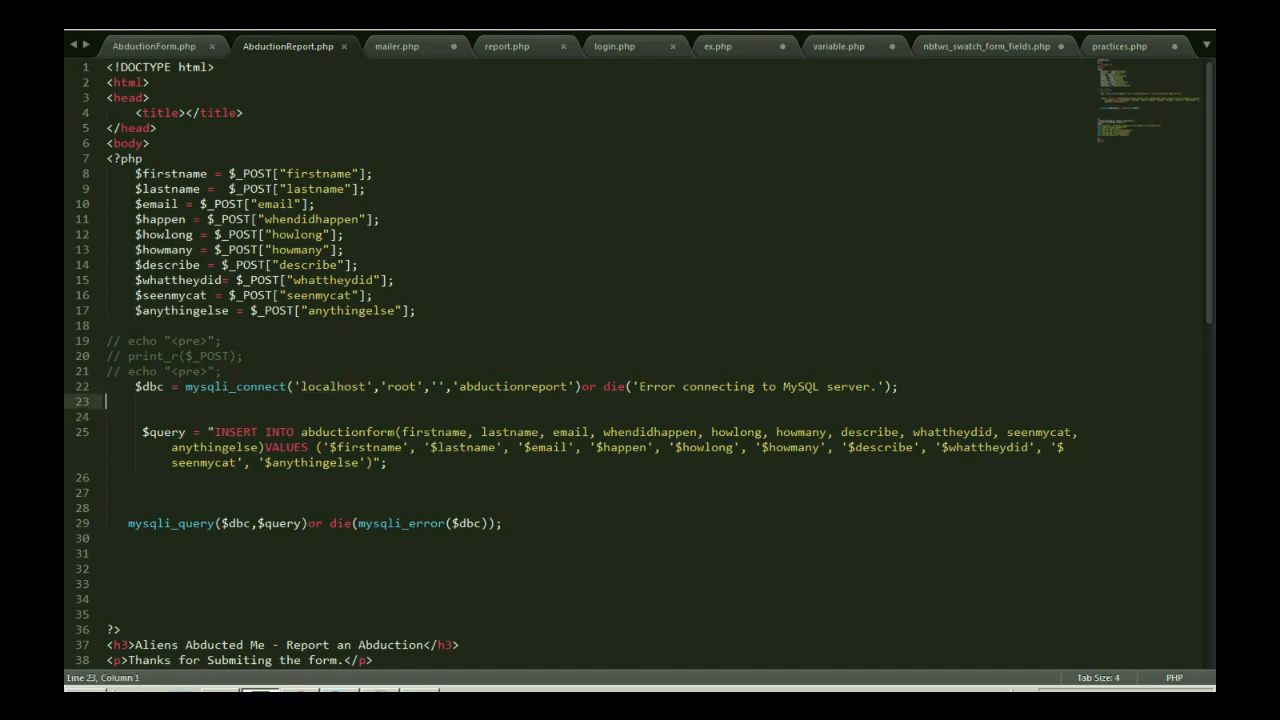
double_click(401, 386)
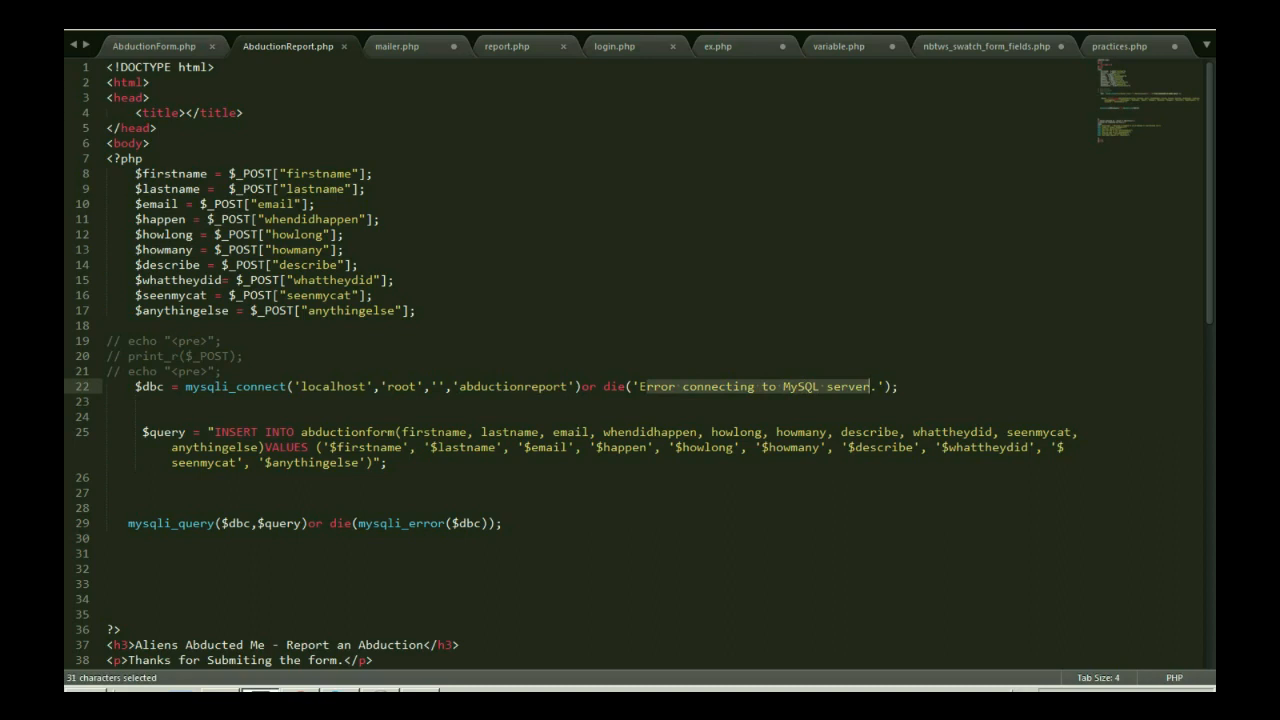
scroll("down", 3)
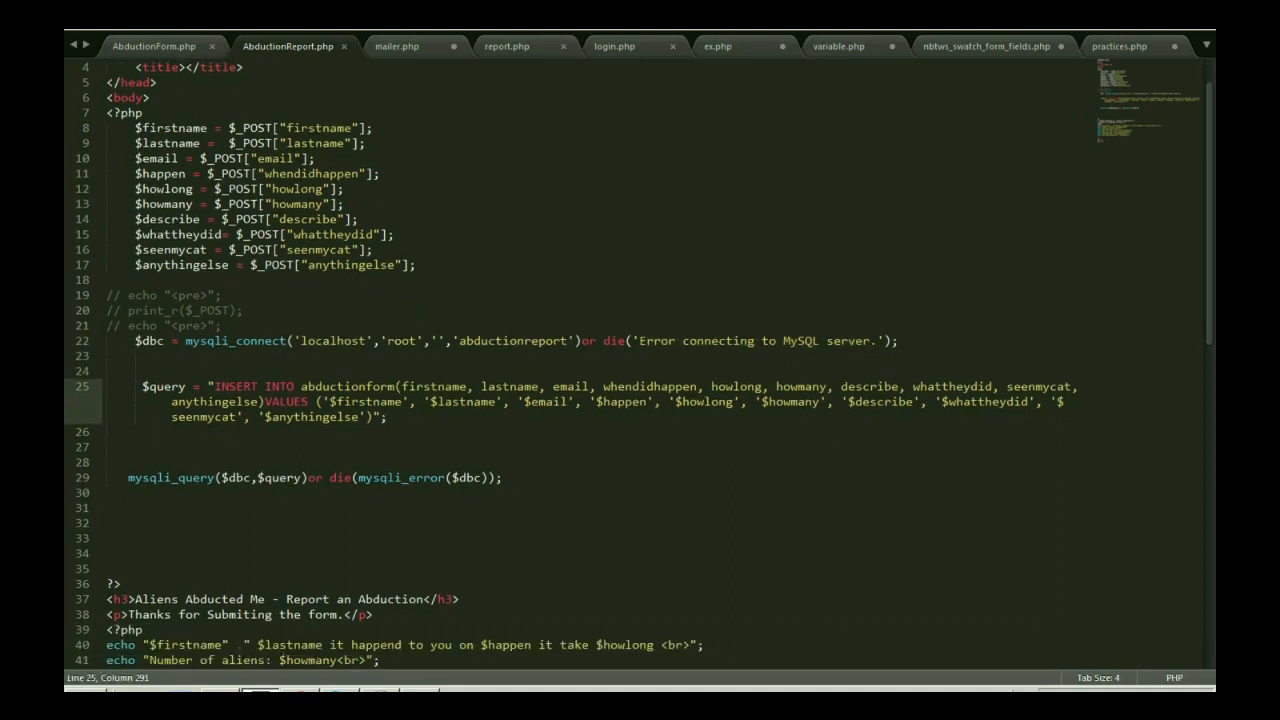
double_click(163, 386)
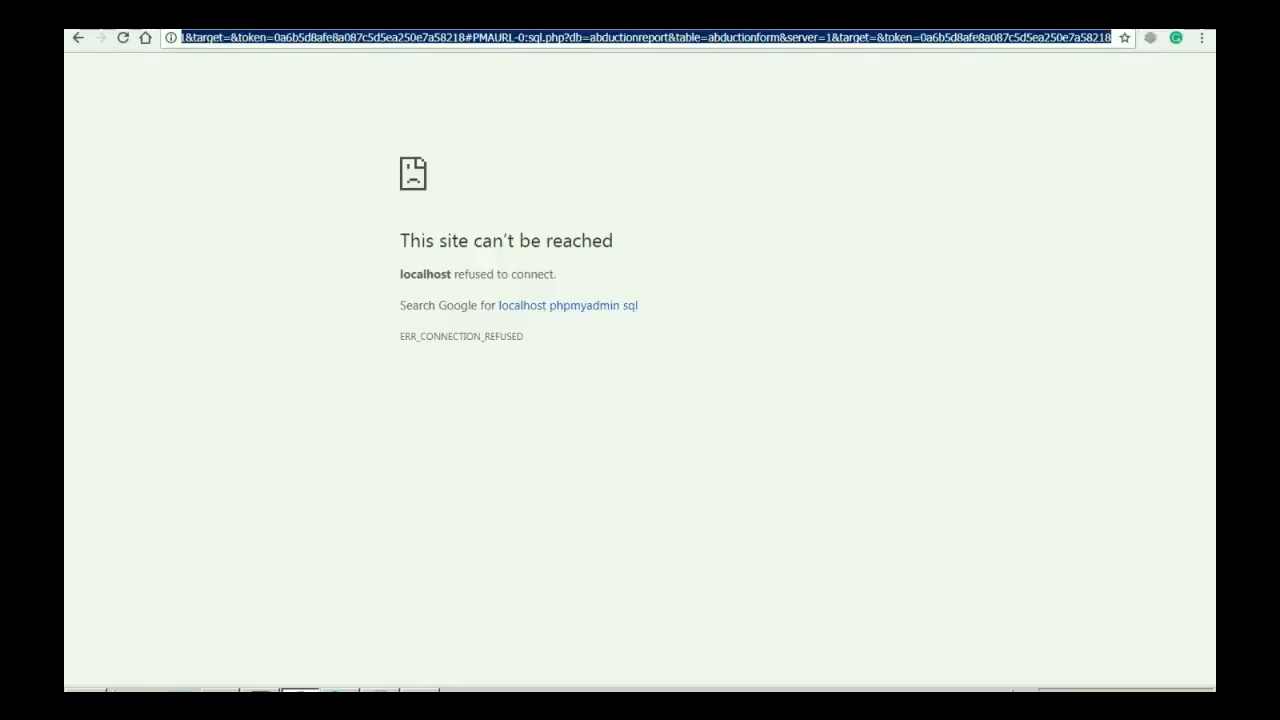
- Enter the localhost phpMyAdmin address and browse the abductionform table's nine rows
type("localhost/practic")
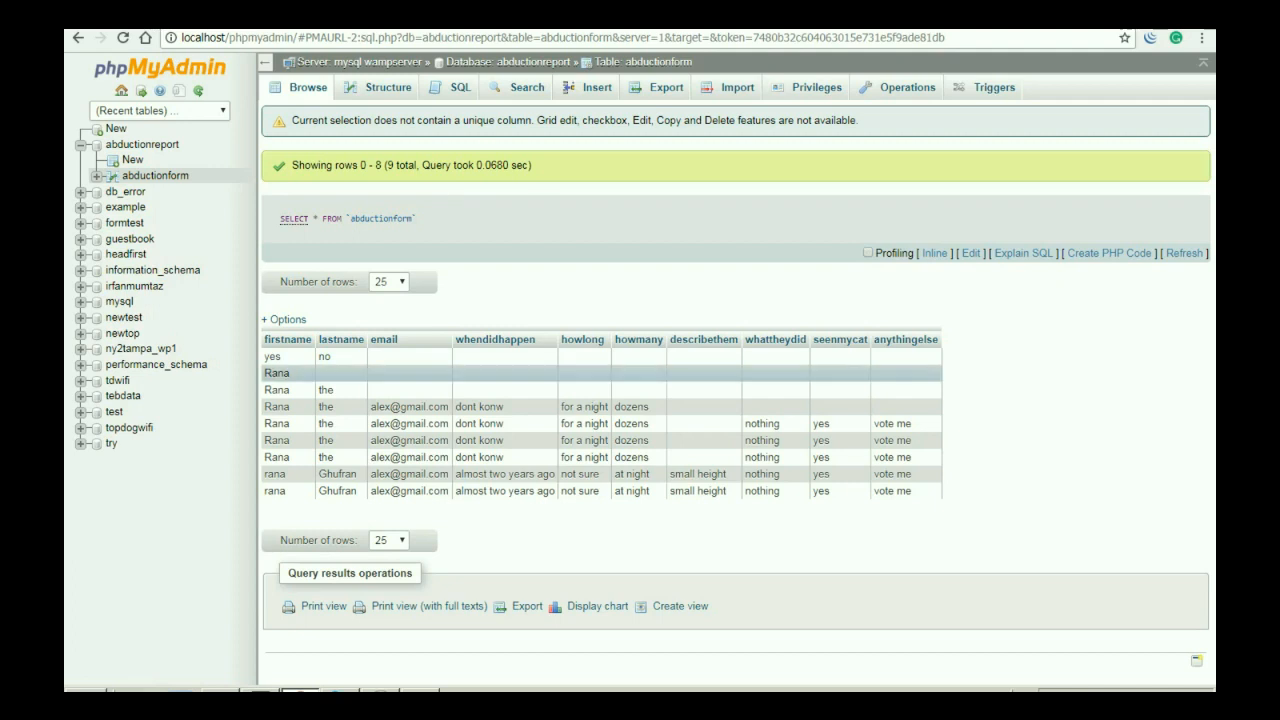
mouse_move(495, 339)
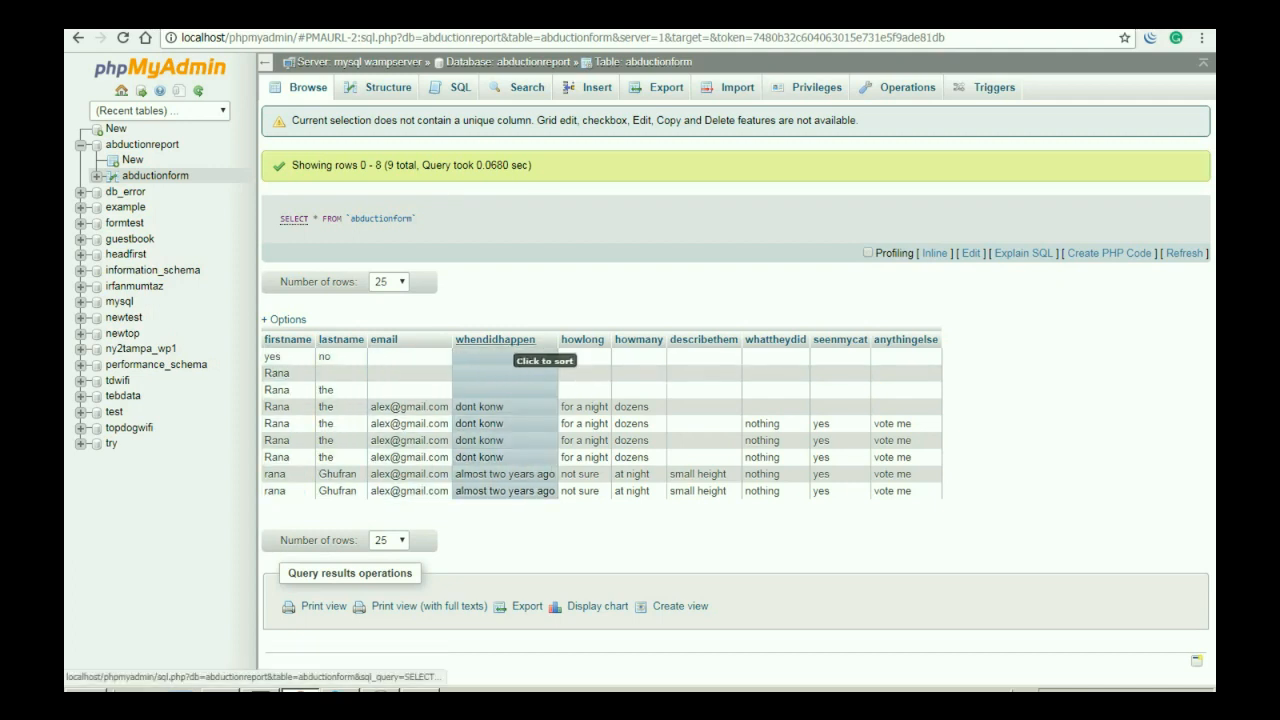
mouse_move(839, 339)
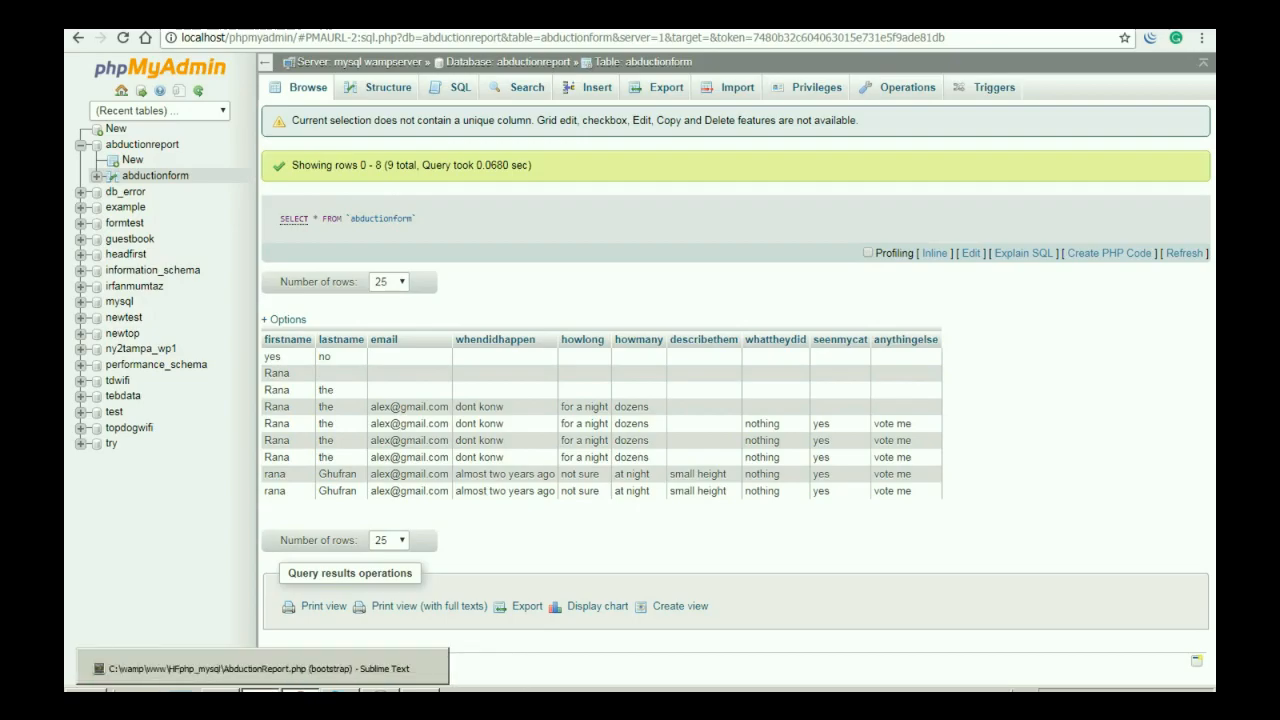
- Return to Sublime Text and look over AbductionReport.php's INSERT query
left_click(240, 668)
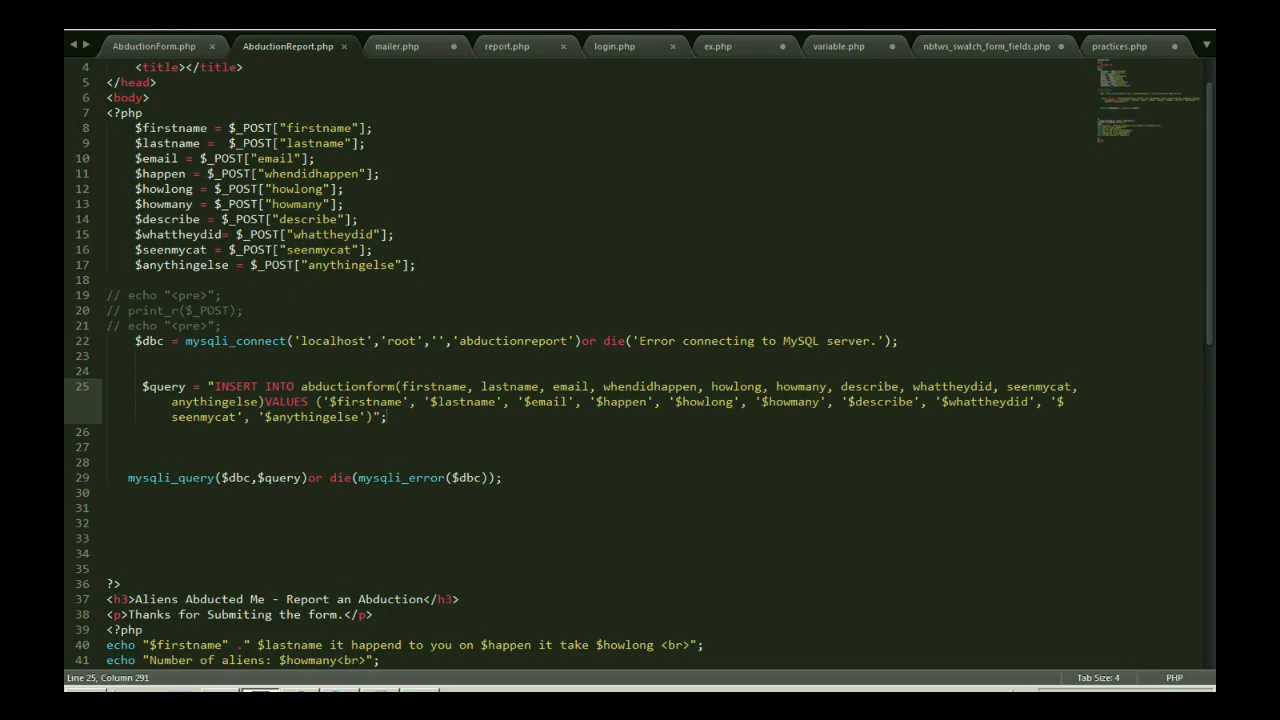
double_click(433, 386)
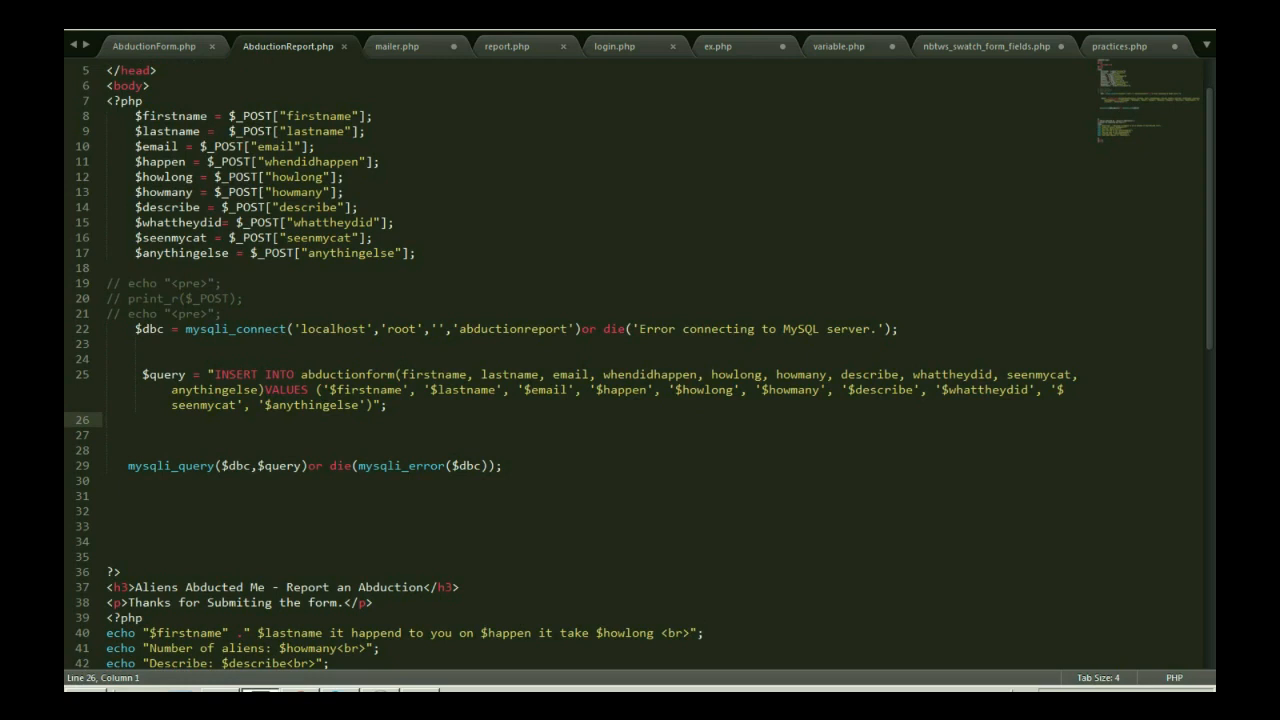
- Highlight the $dbc variable, then view the abduction form filled with test answers
double_click(170, 465)
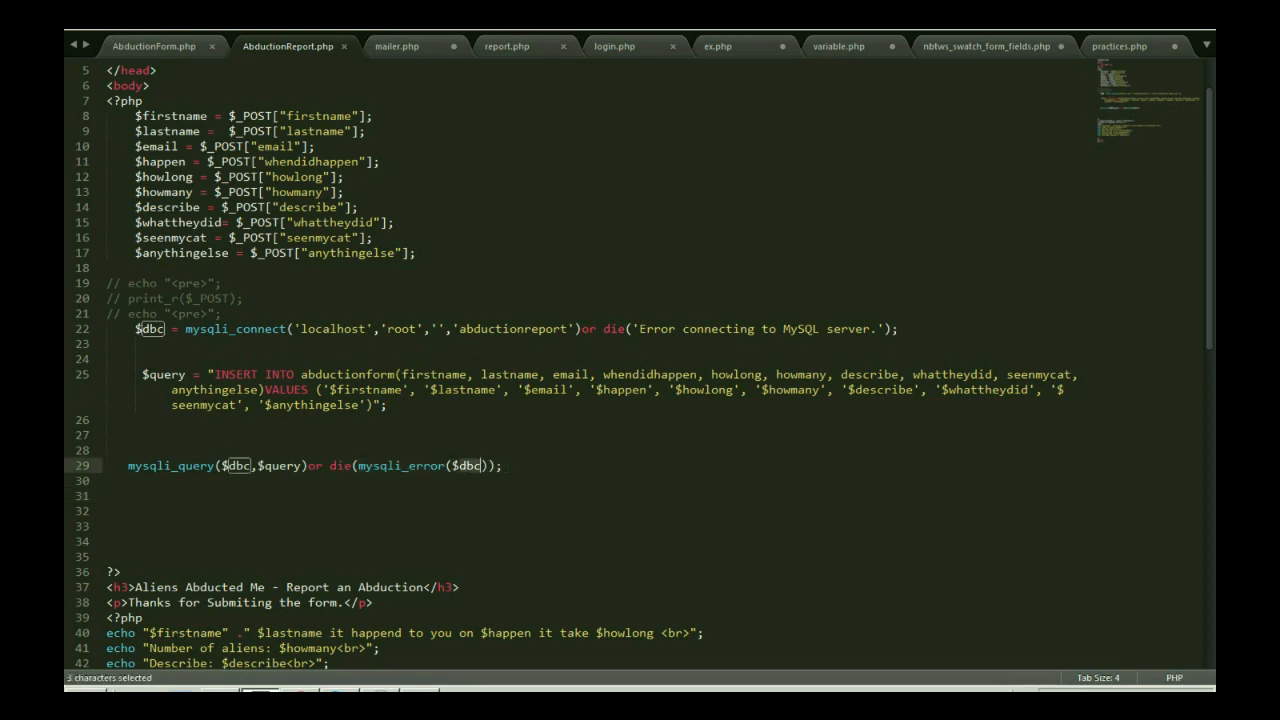
left_click(110, 556)
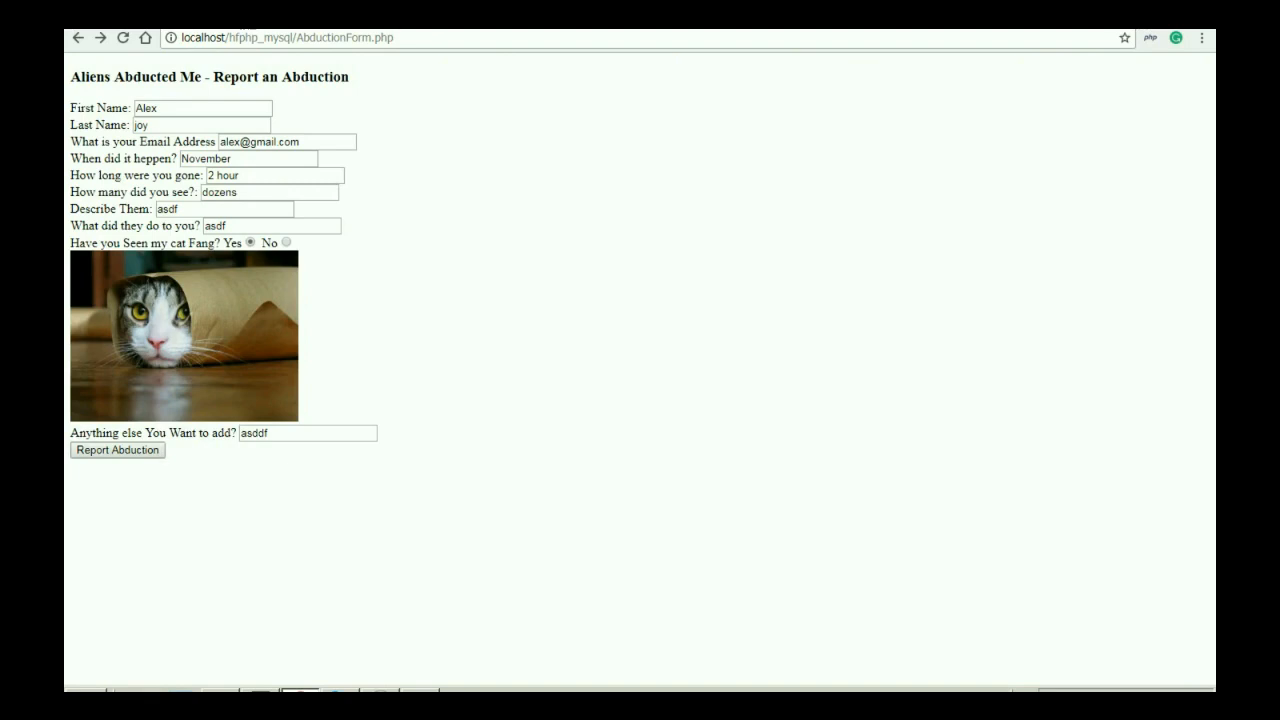
- Submit the abduction report form, then open the Stack Overflow mysqli query error question
left_click(116, 449)
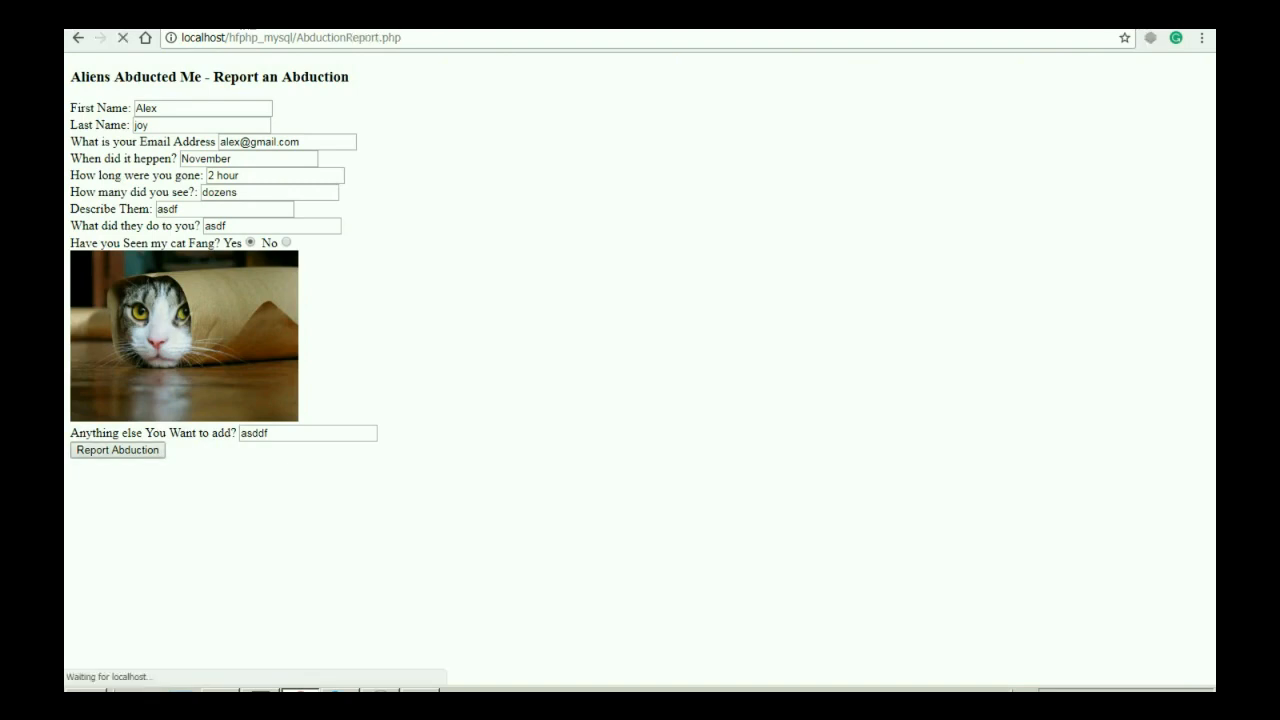
left_click(117, 450)
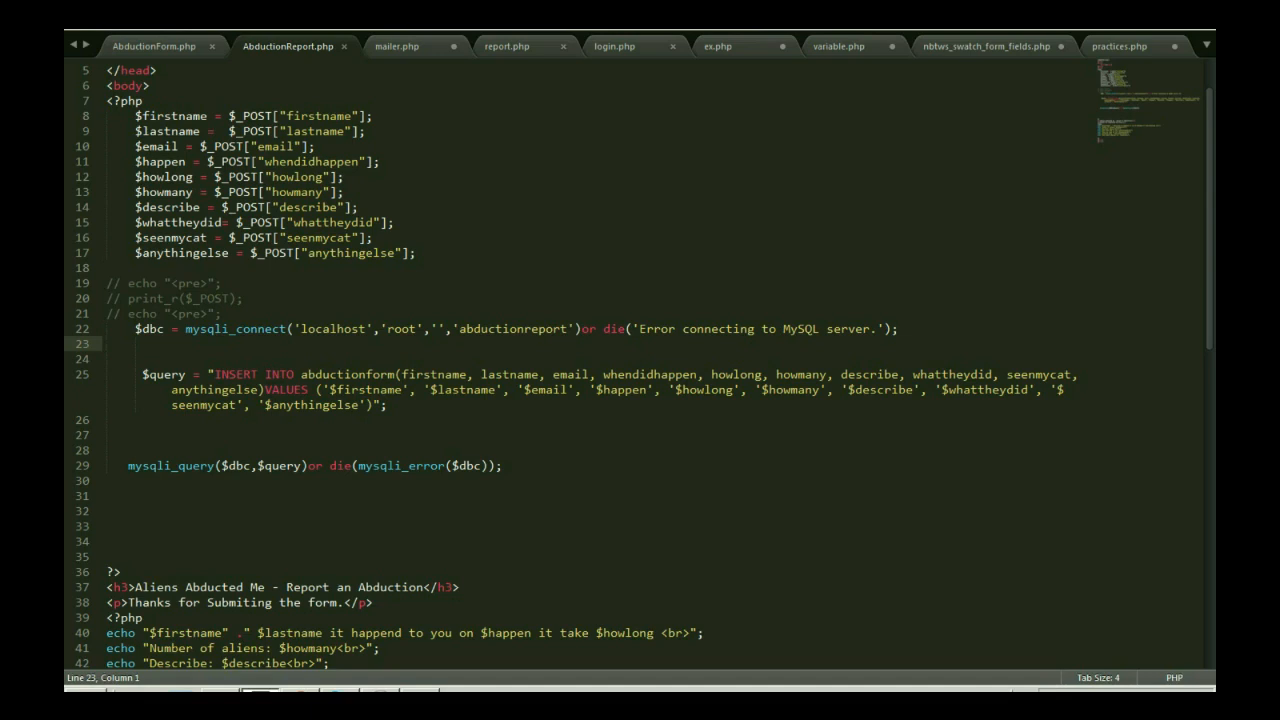
left_click(152, 46)
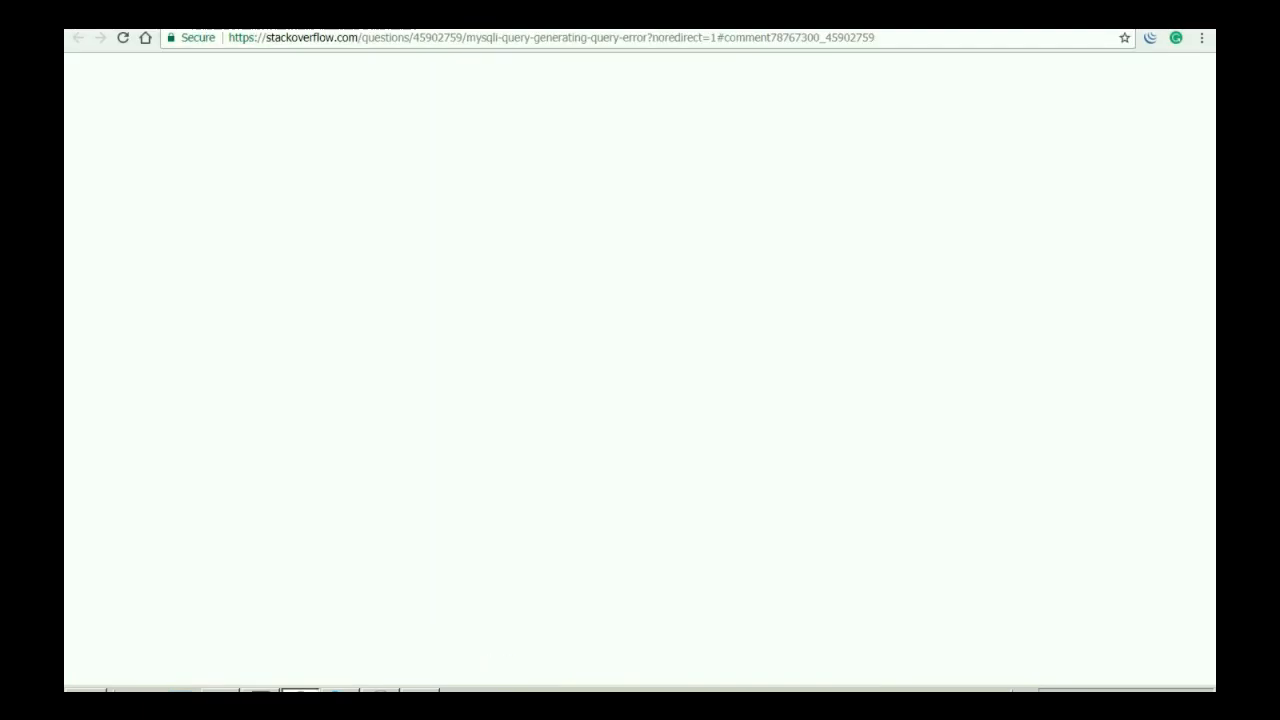
- Search Google for 'mysql reserved keywords list'
type("mysql ser")
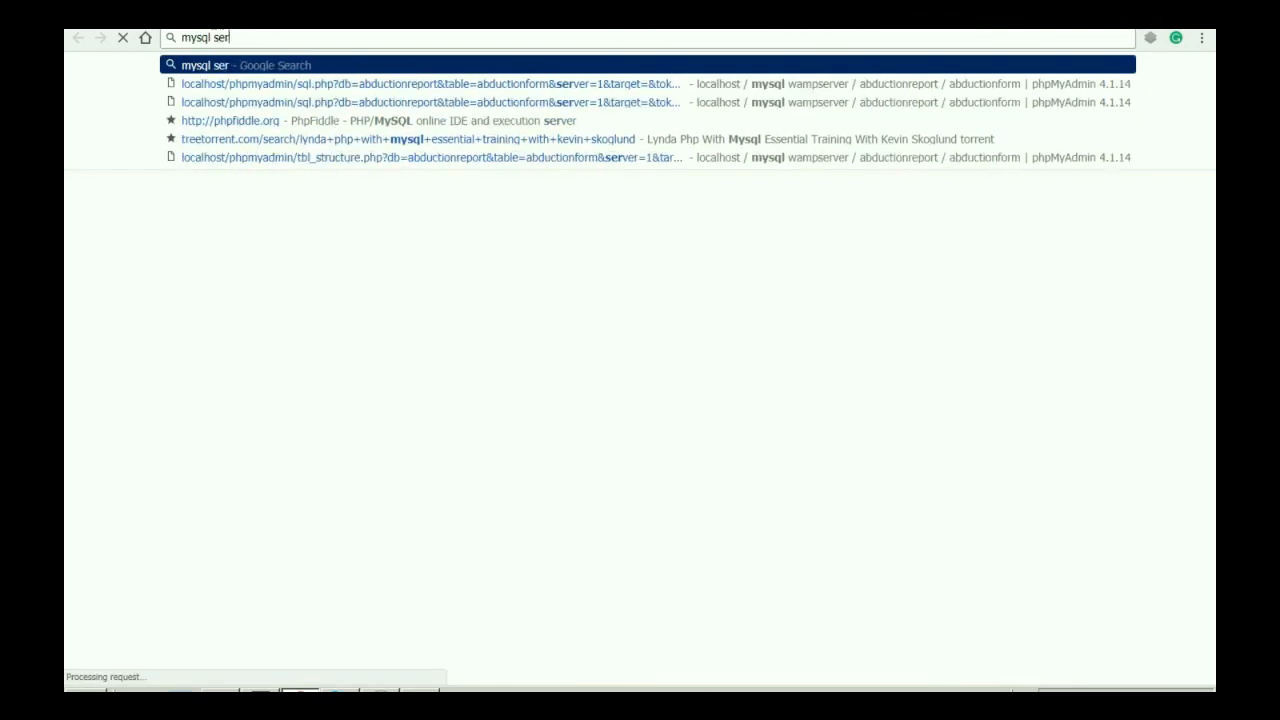
key("BackSpace")
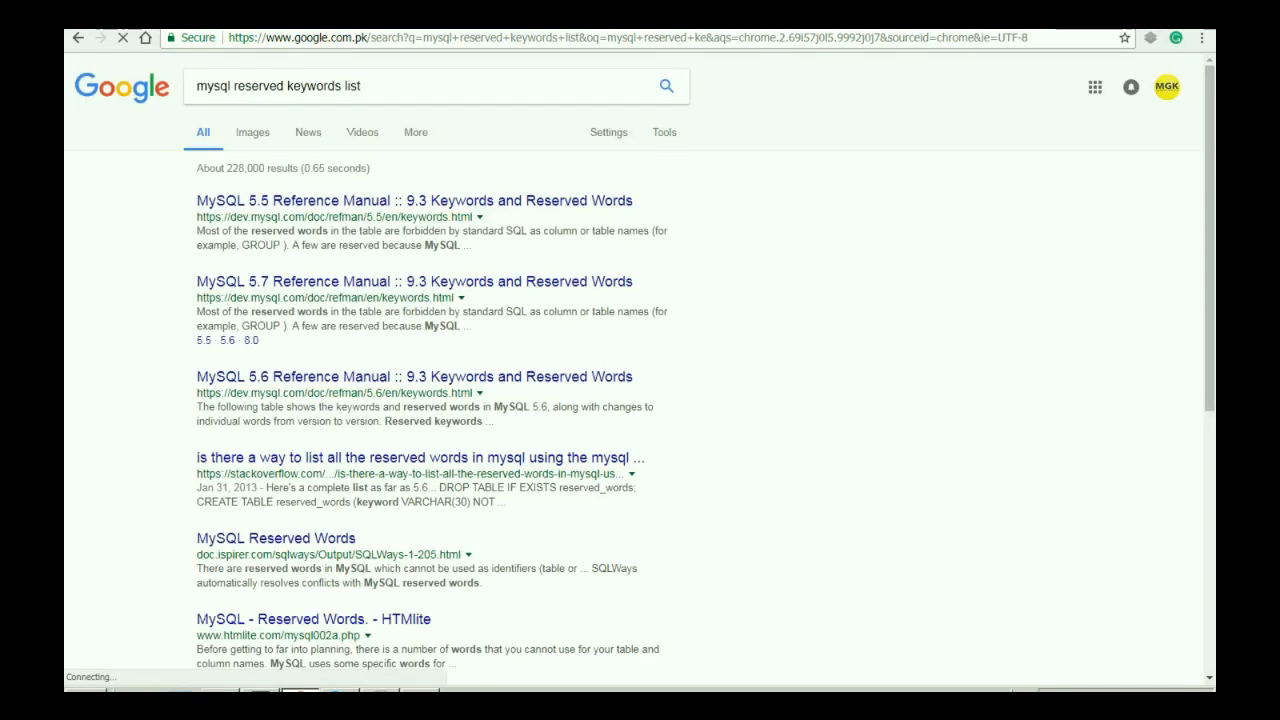
mouse_move(415, 200)
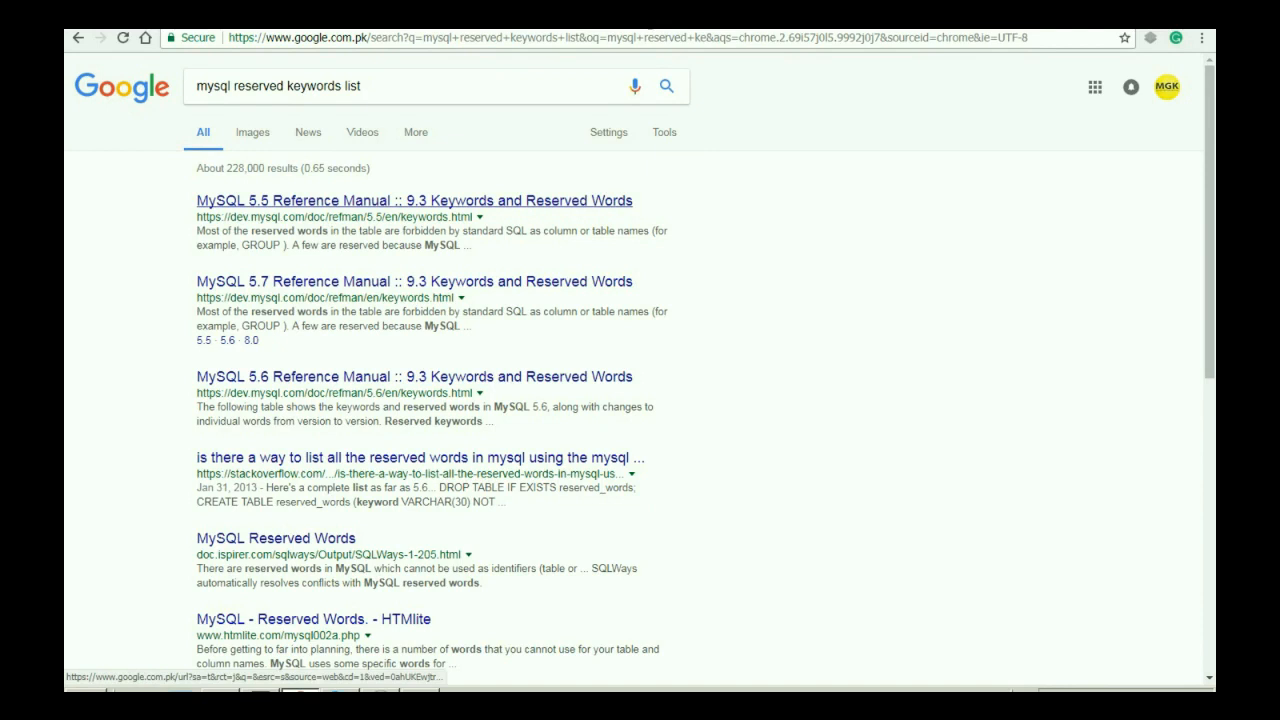
- Open the MySQL 5.5 Keywords and Reserved Words page and scroll down to Table 9.2
left_click(413, 200)
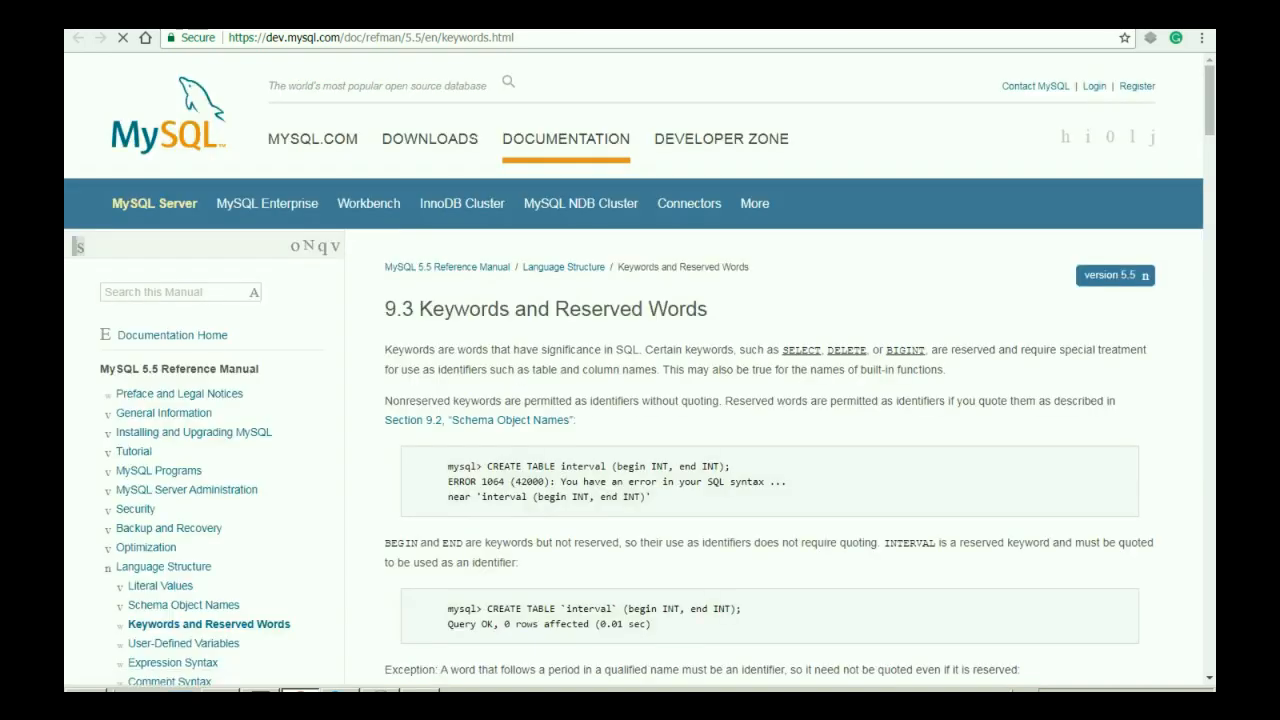
scroll("down", 3)
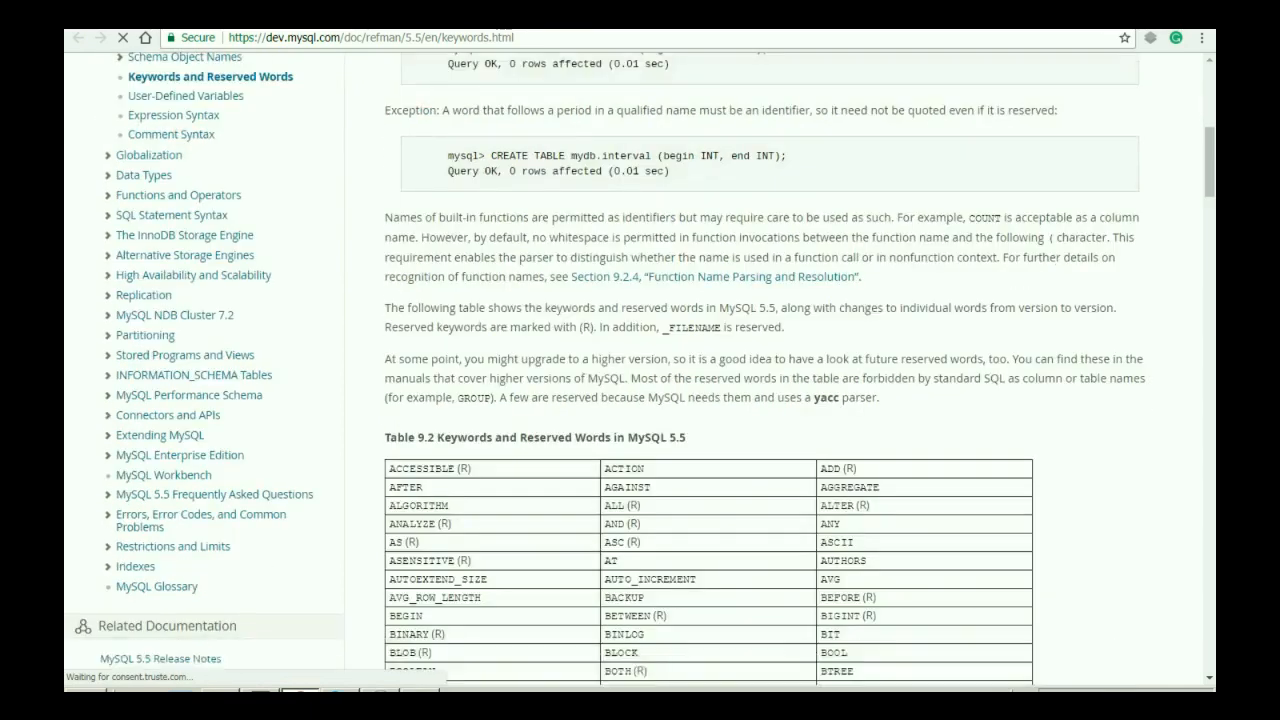
scroll("down", 3)
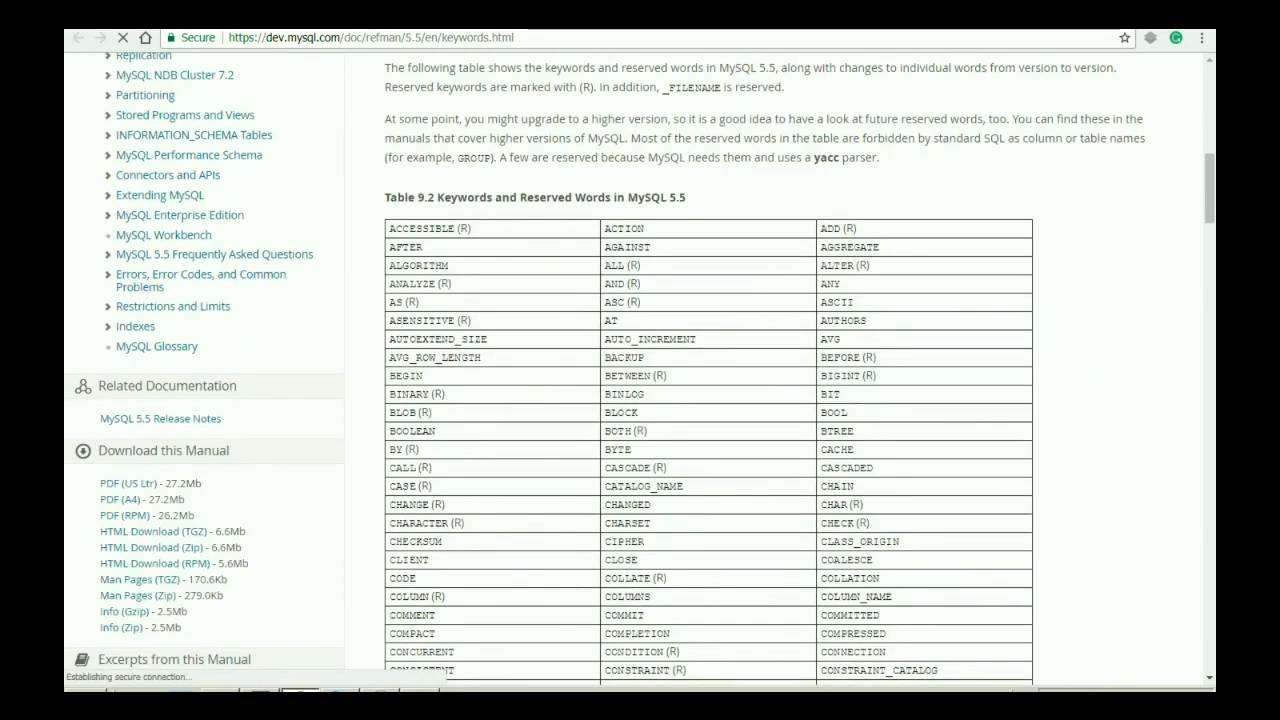
scroll("down", 3)
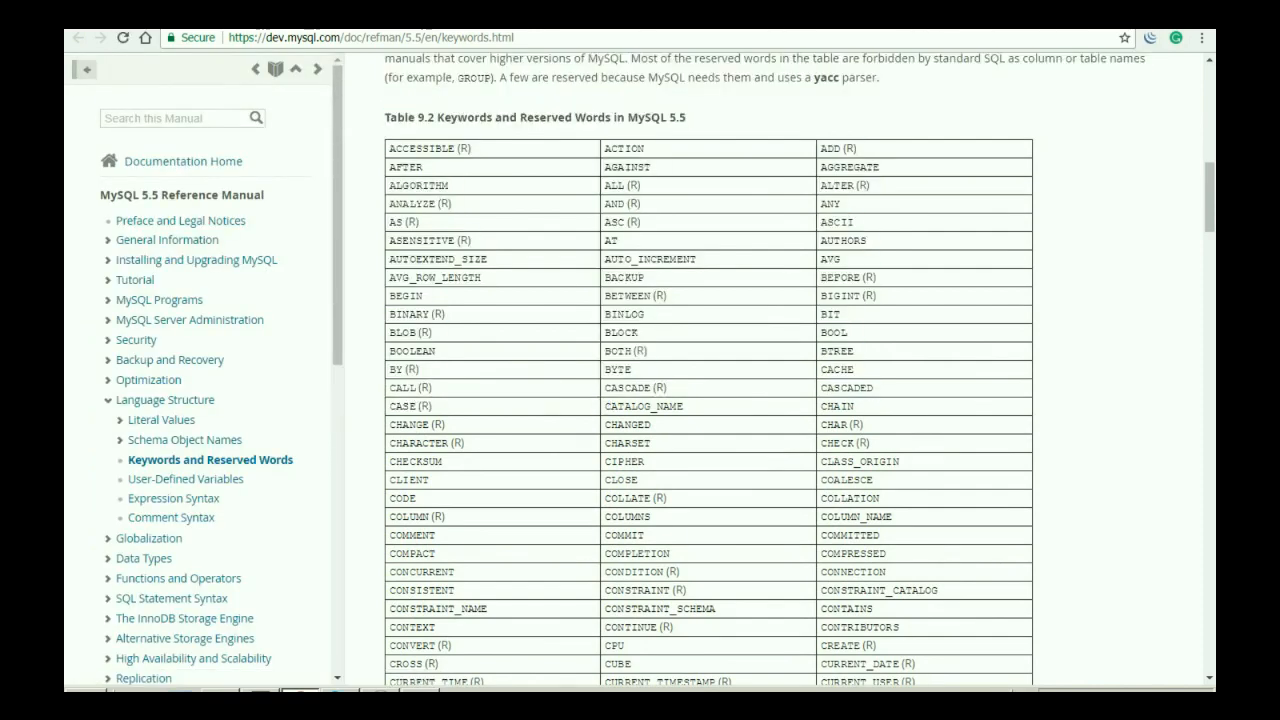
scroll("down", 3)
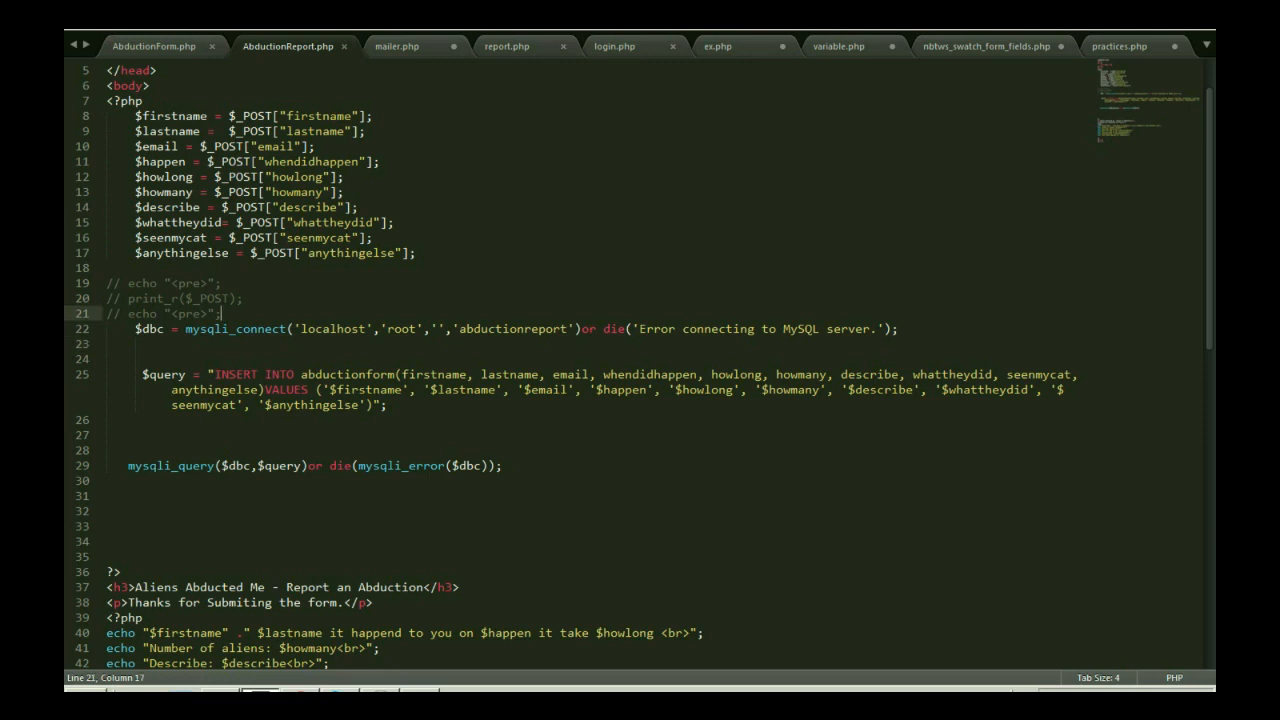
- Type '//we should not use mysql keywords as an identifiers' on line 22, above the connection line
type("//we =")
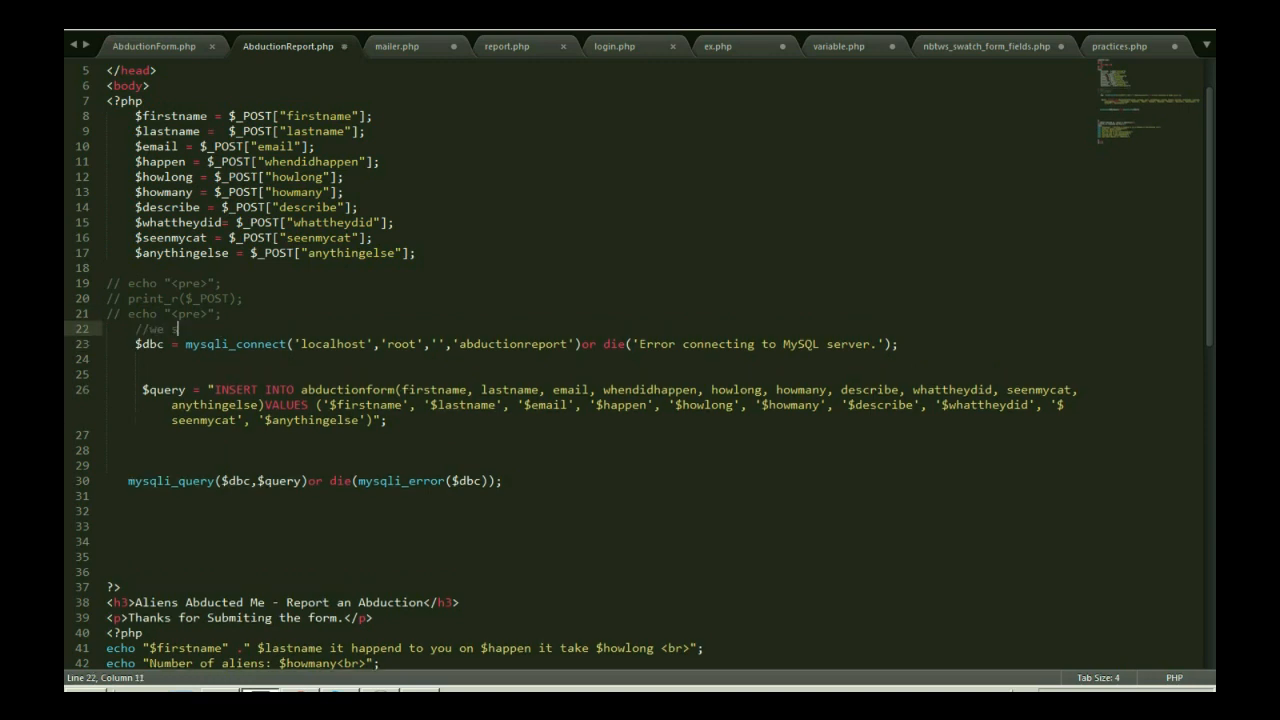
type("hould not s")
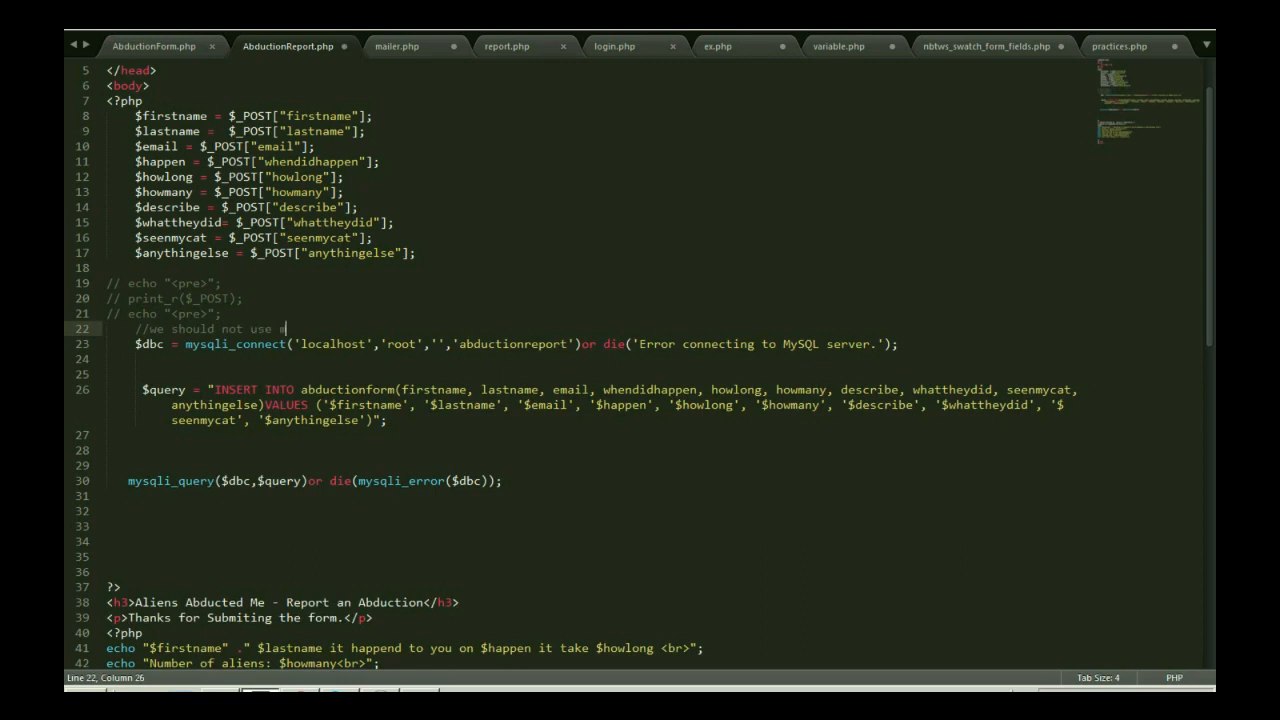
type("ysql keywords as")
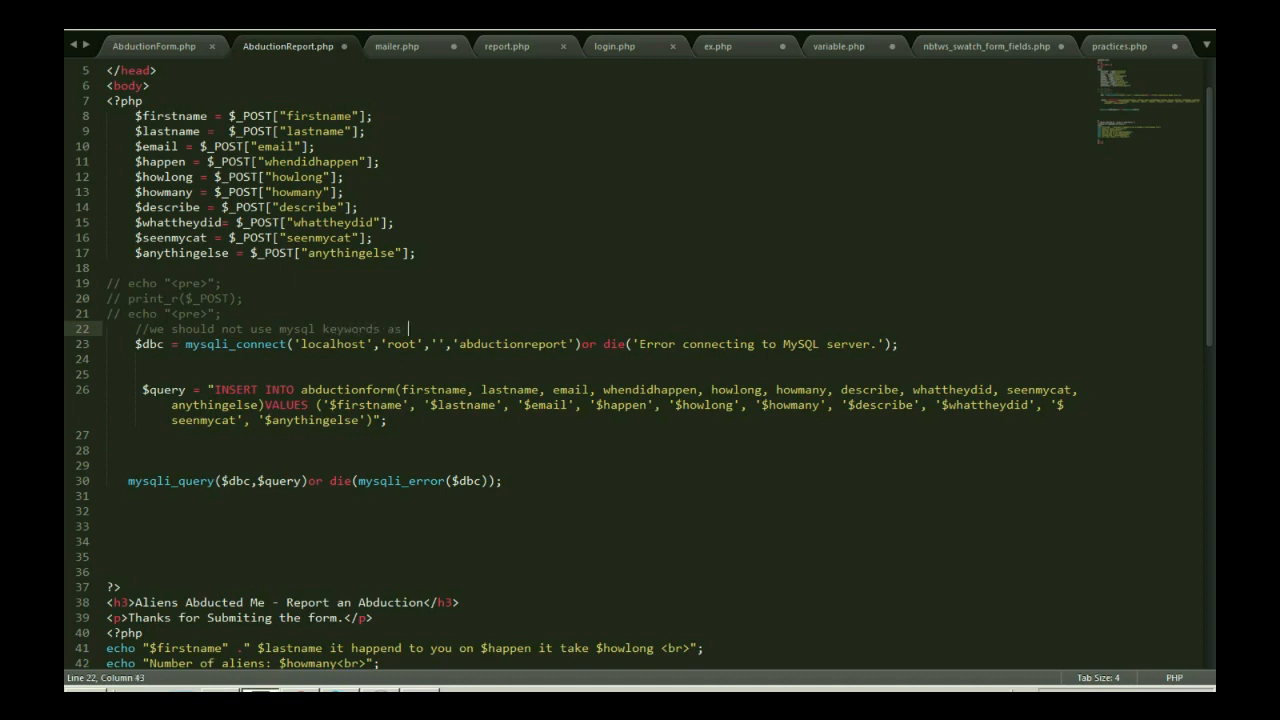
type("an ident")
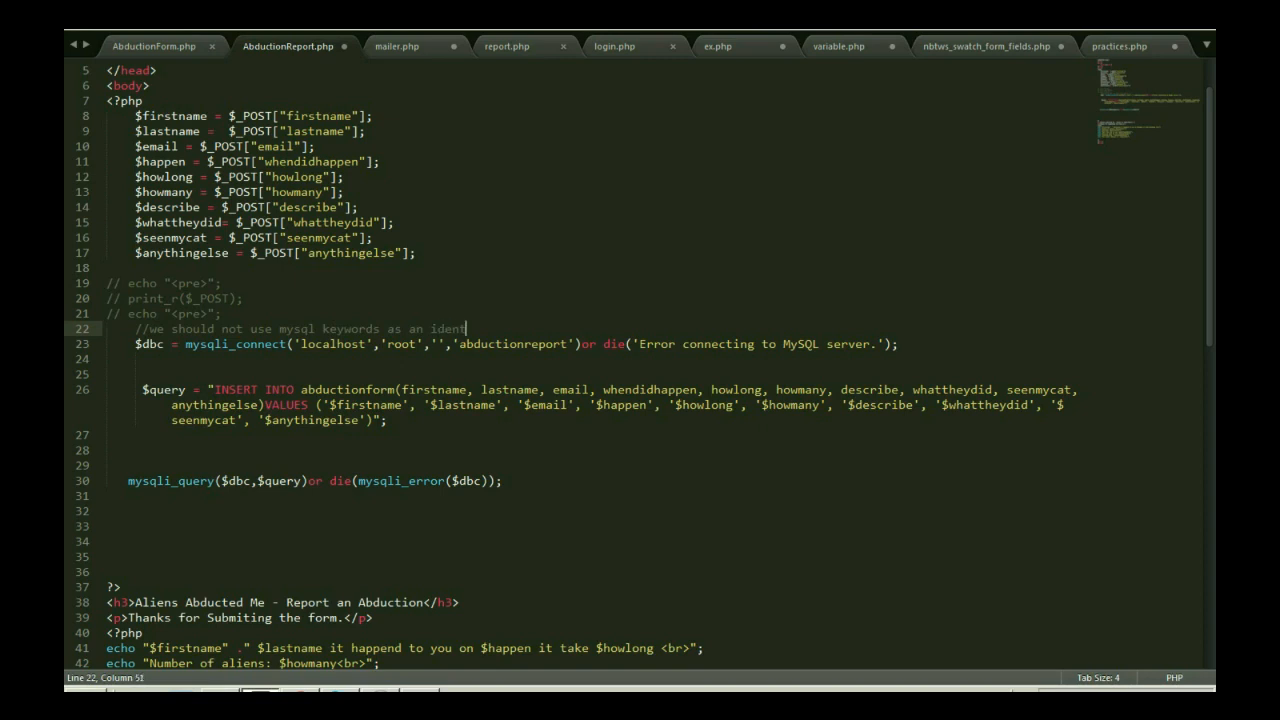
type("ifiers")
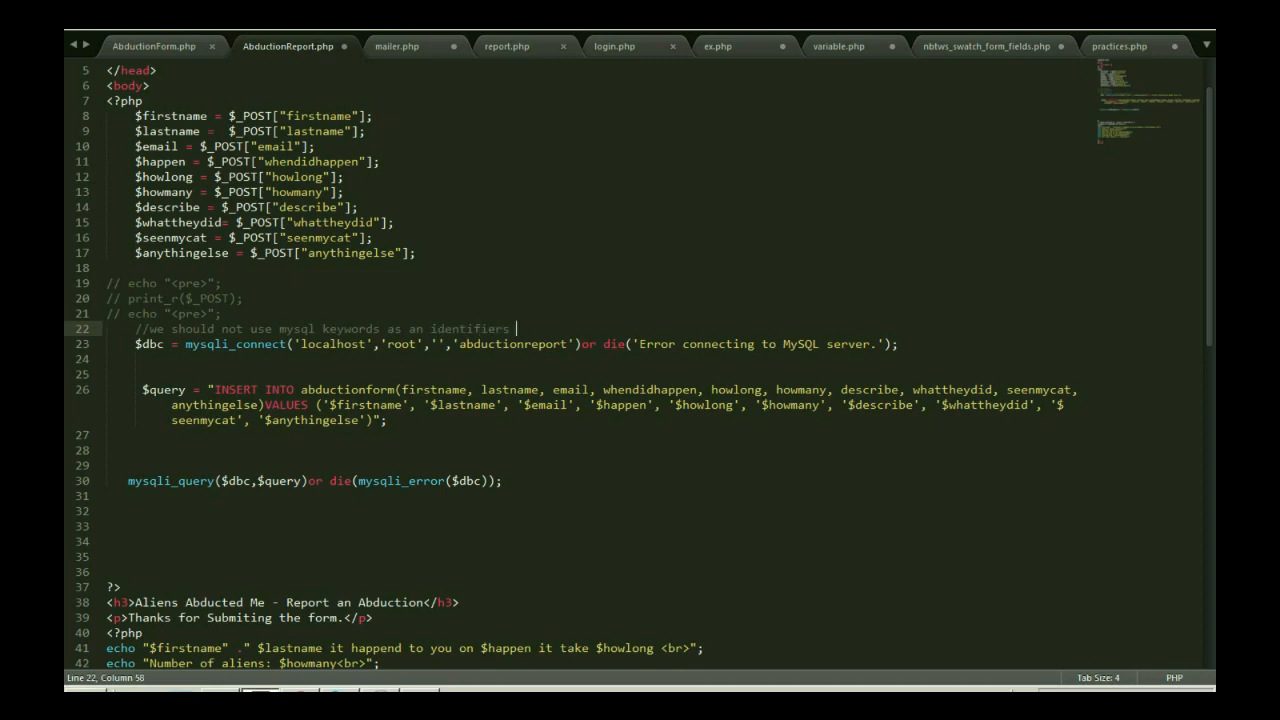
key("Enter")
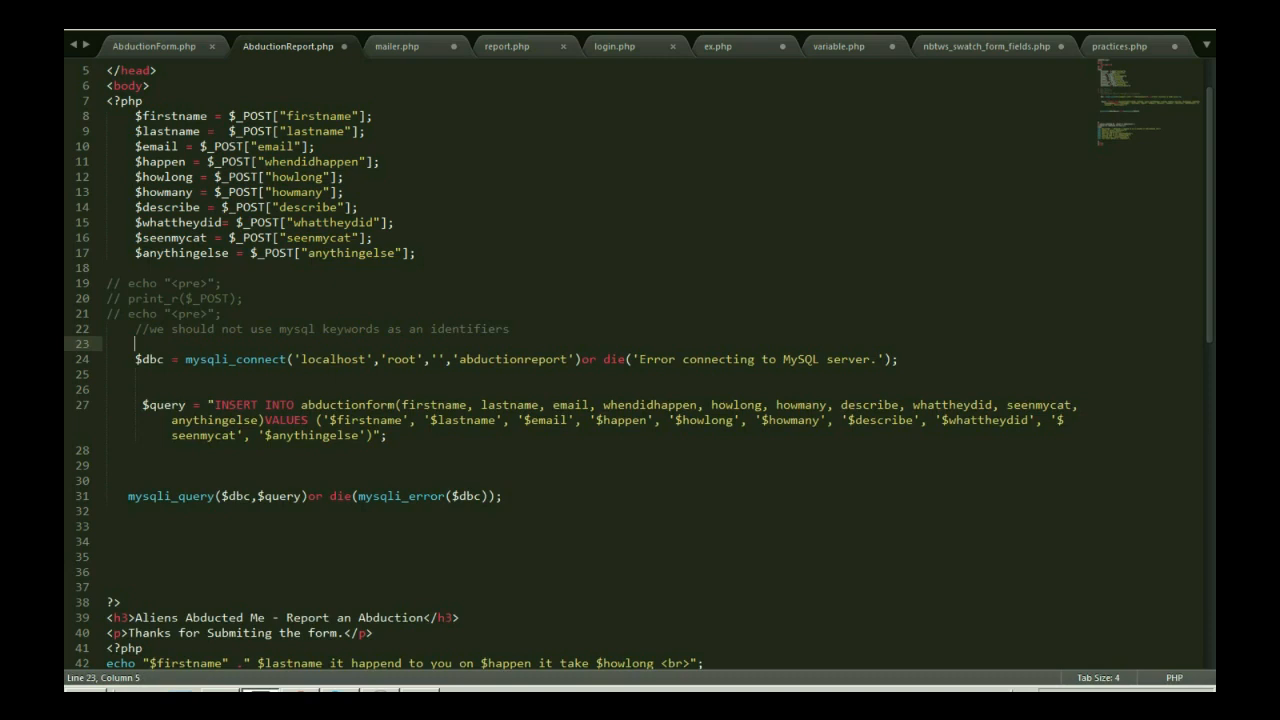
- Search the MySQL keywords page for 'describe', confirming DESCRIBE is a reserved word
left_click(185, 207)
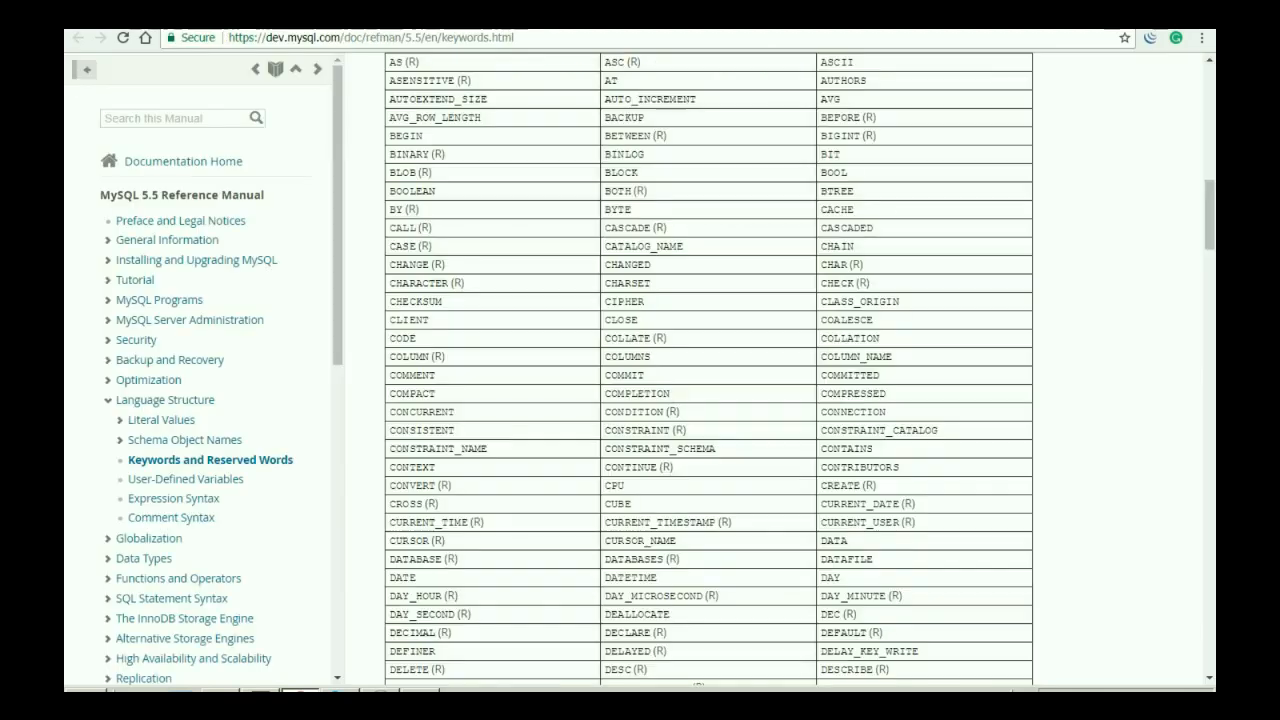
scroll("down", 3)
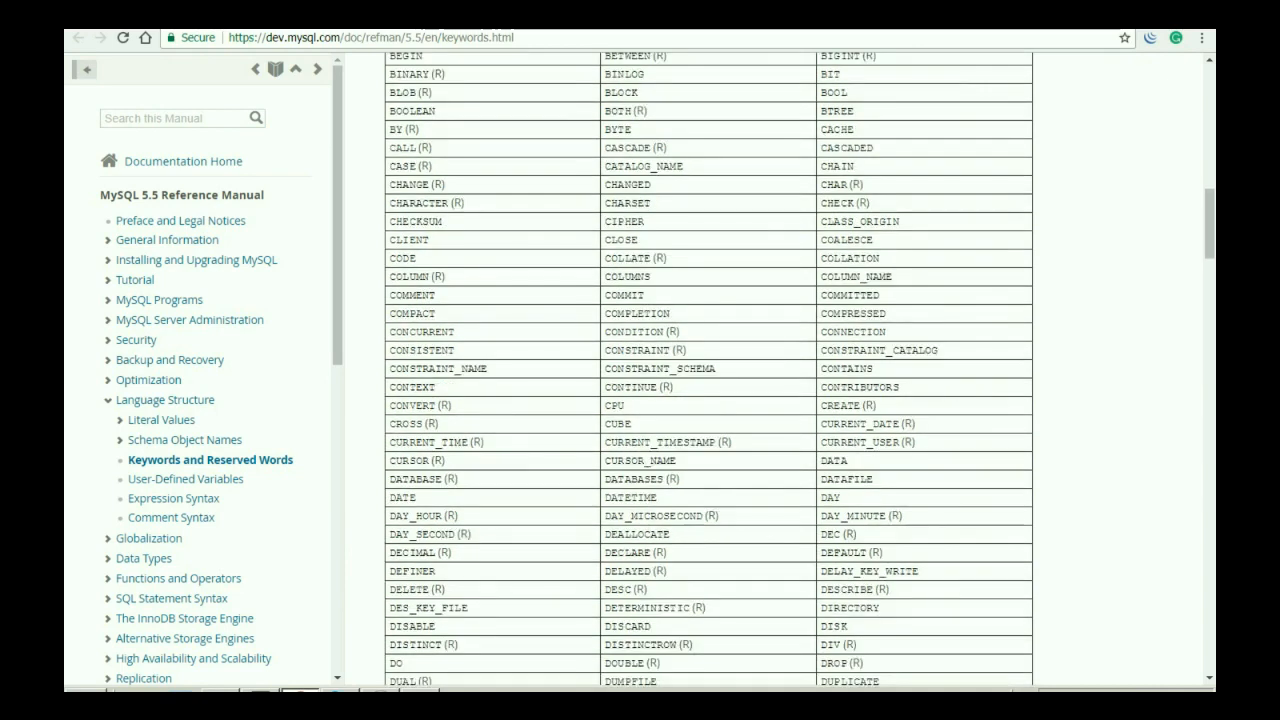
scroll("down", 3)
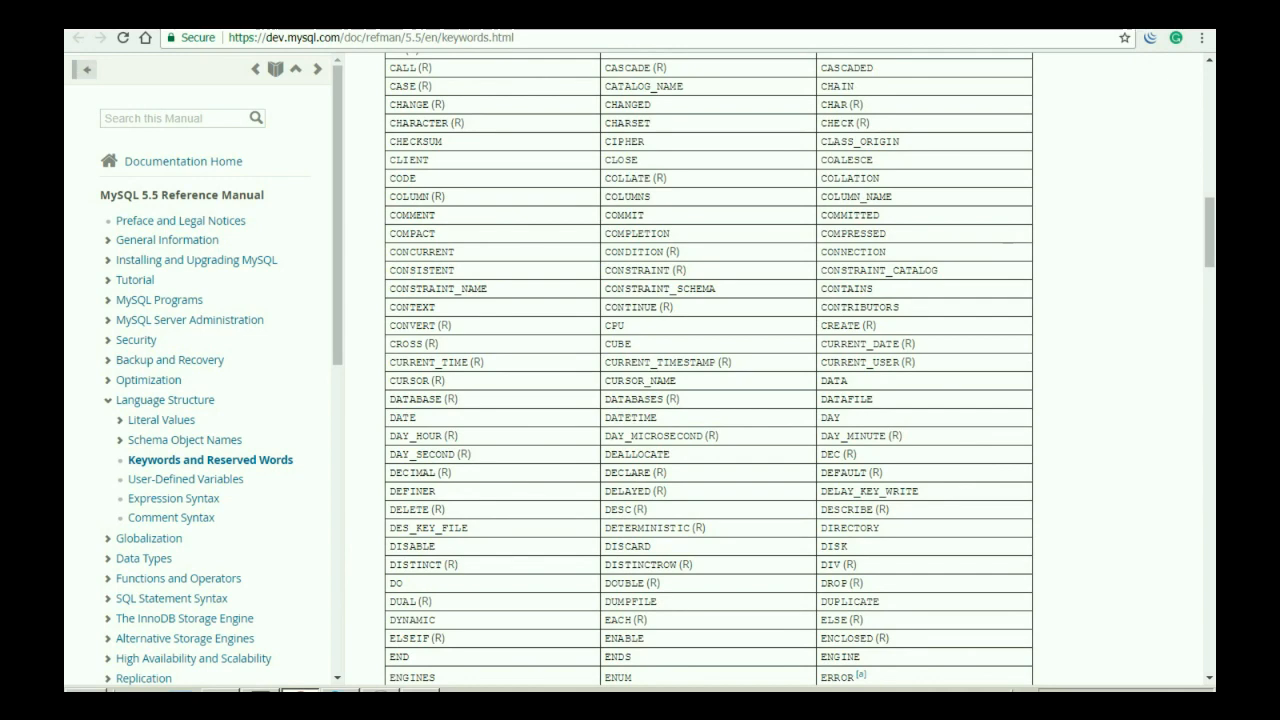
key("ctrl+f")
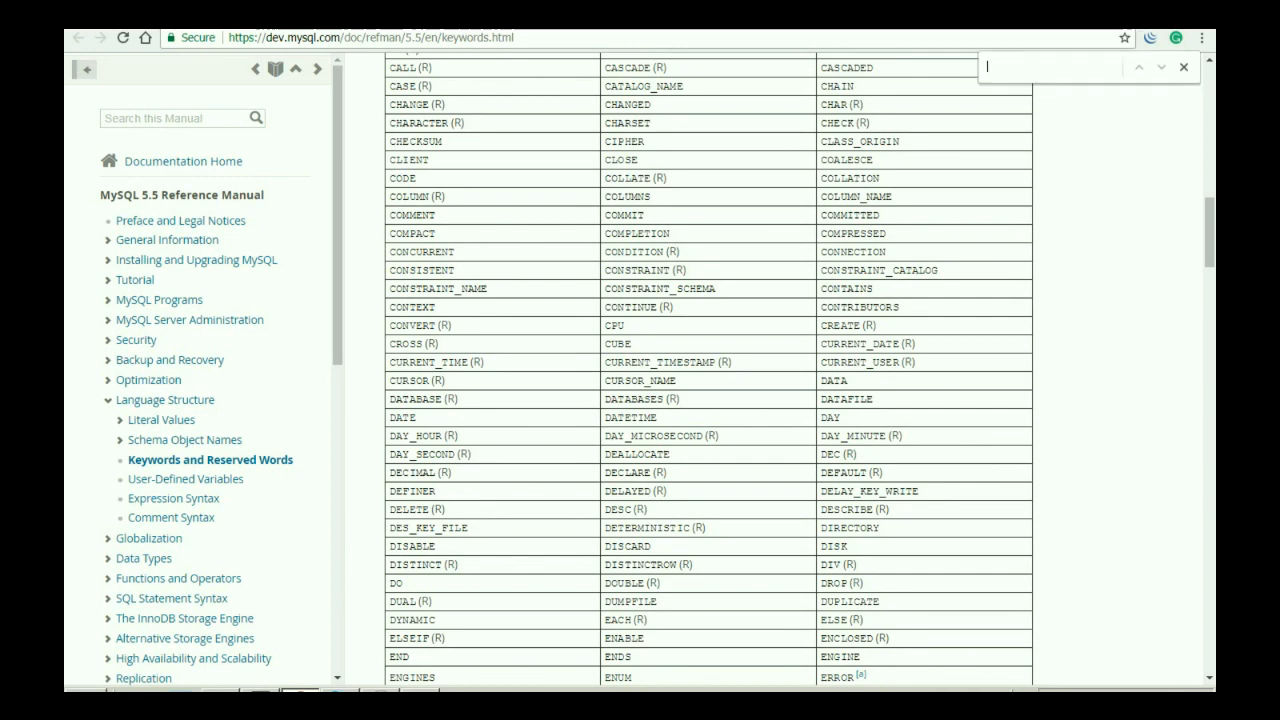
type("describe")
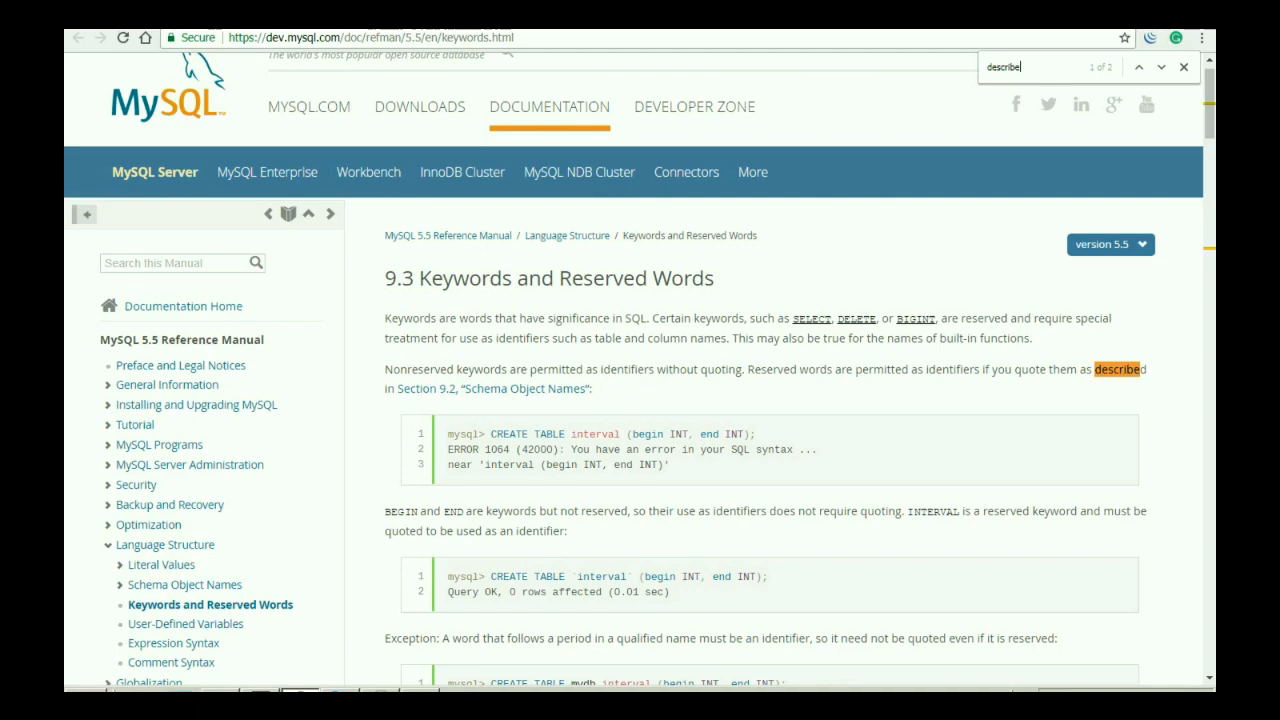
scroll("down", 3)
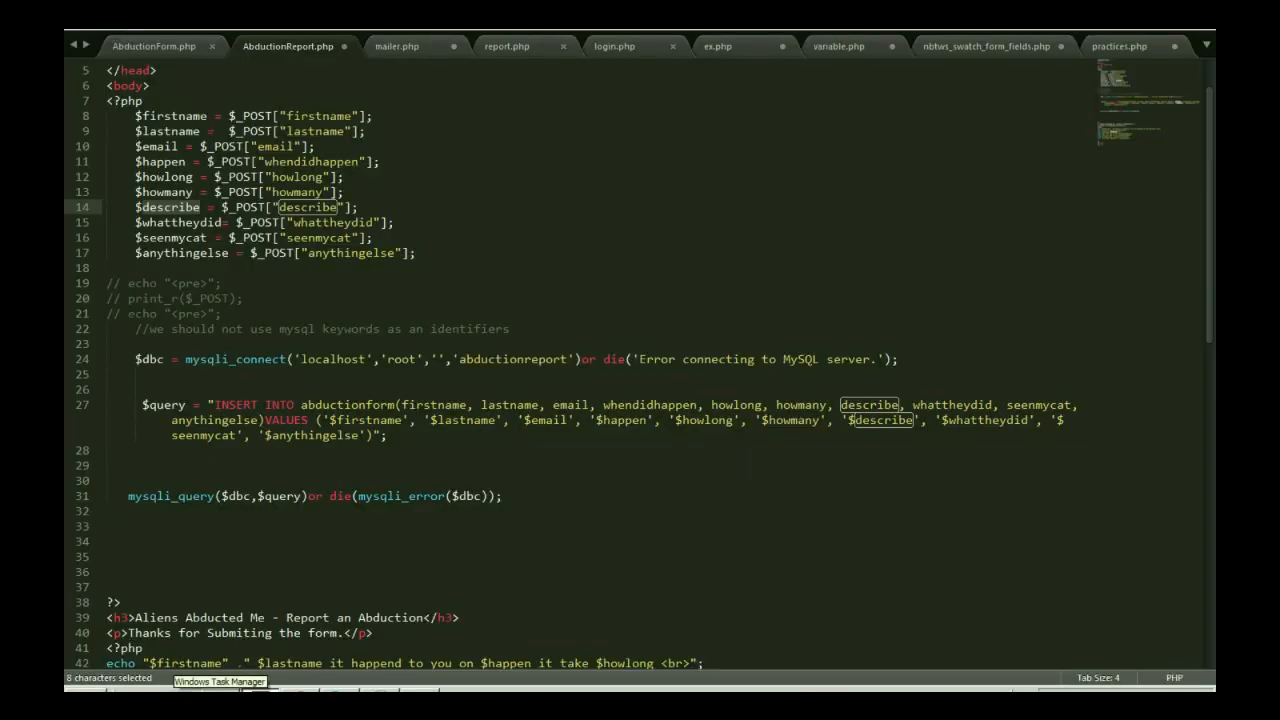
- Append 'them' to $describe on line 14, renaming it $describethem
type("them")
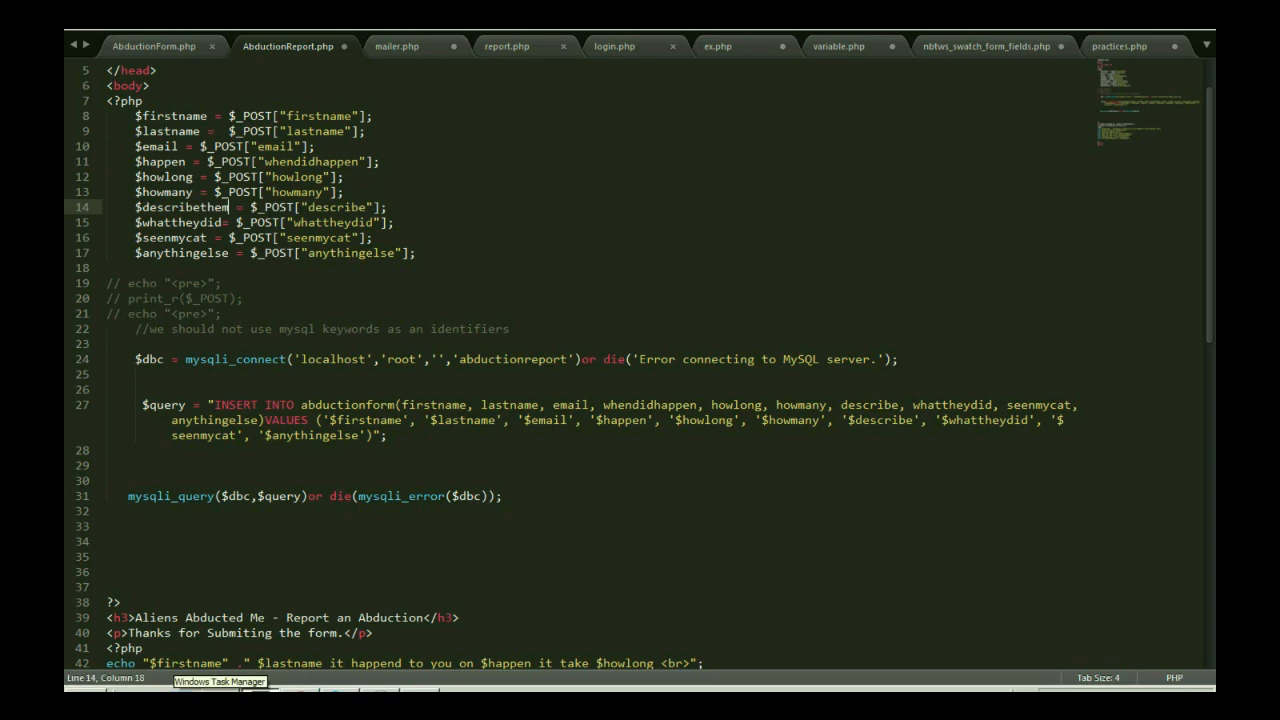